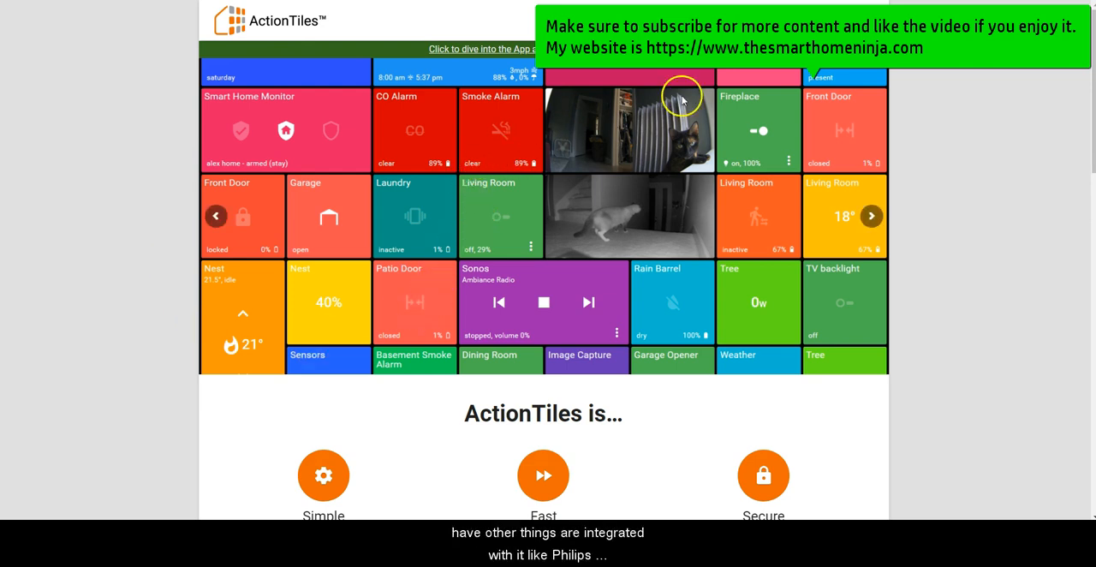
pyautogui.moveTo(770, 190)
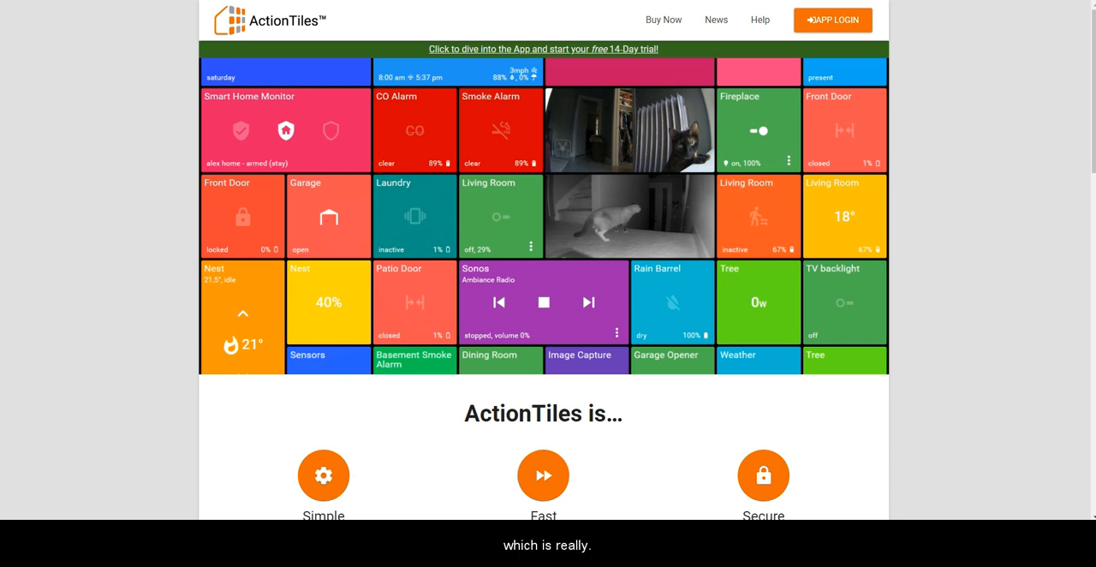
pyautogui.moveTo(731, 137)
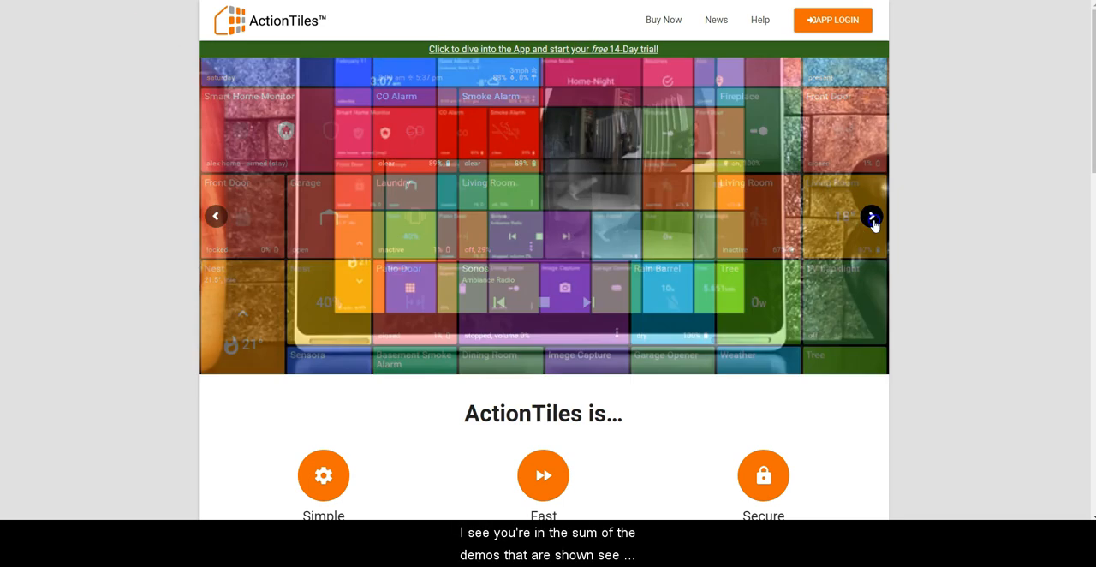
# Step: Advance the homepage carousel to the slide showing a tablet panel beside smart switches
pyautogui.click(871, 216)
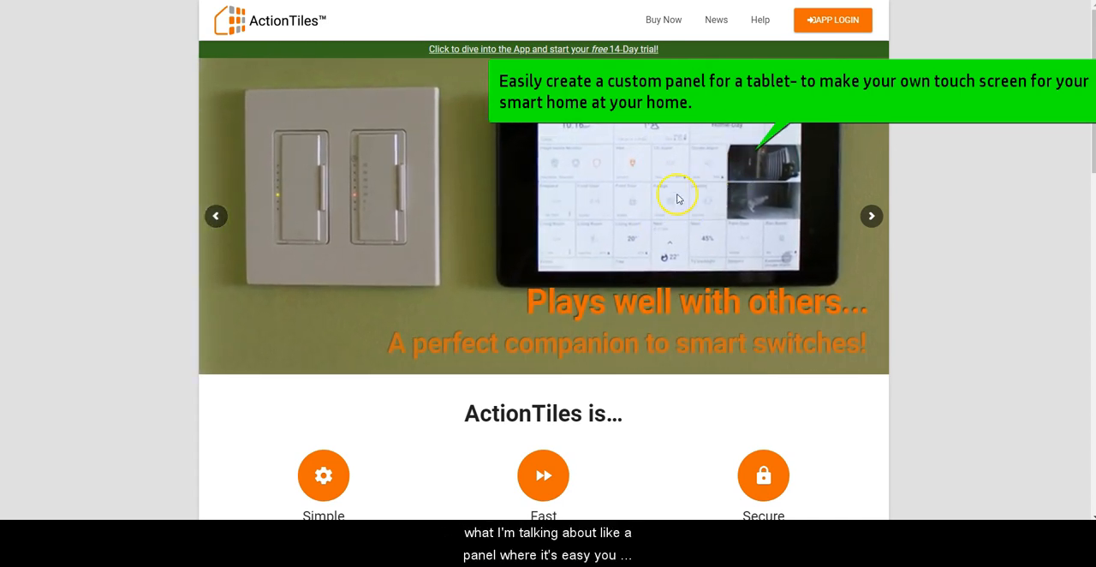
pyautogui.moveTo(556, 238)
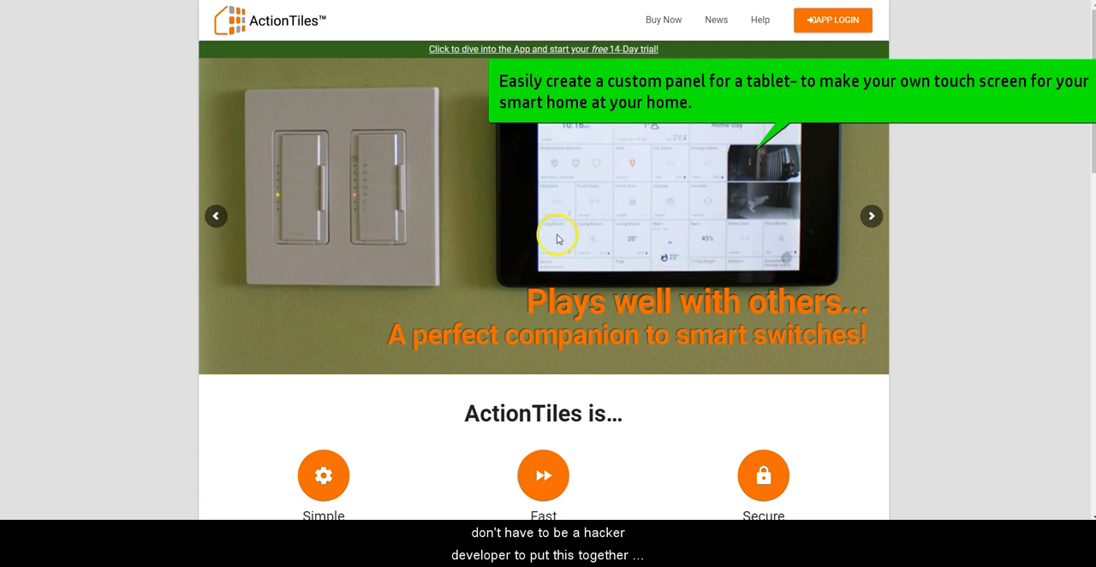
pyautogui.moveTo(39, 67)
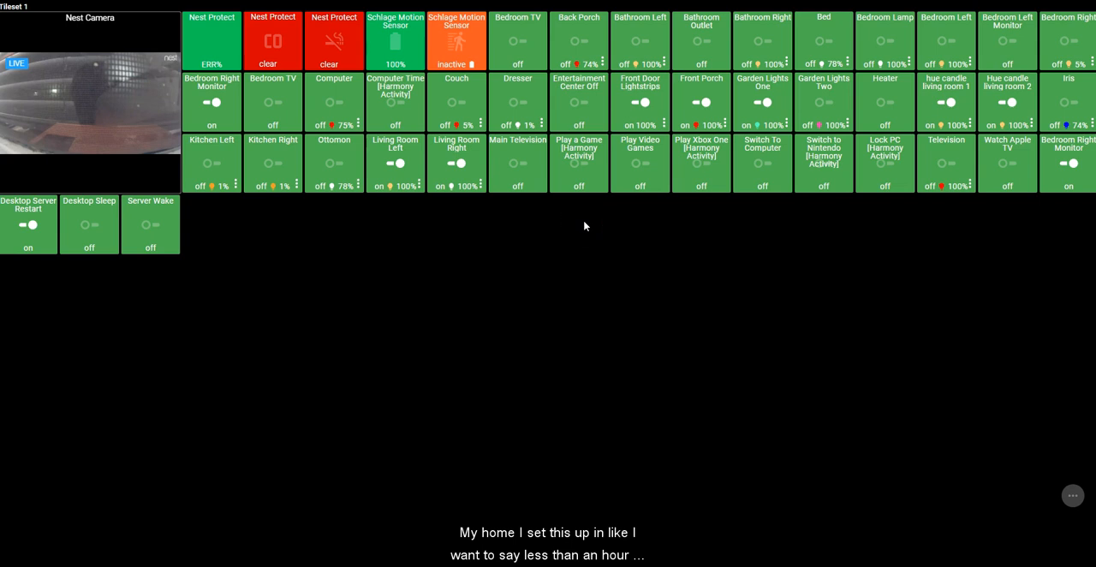
pyautogui.moveTo(346, 228)
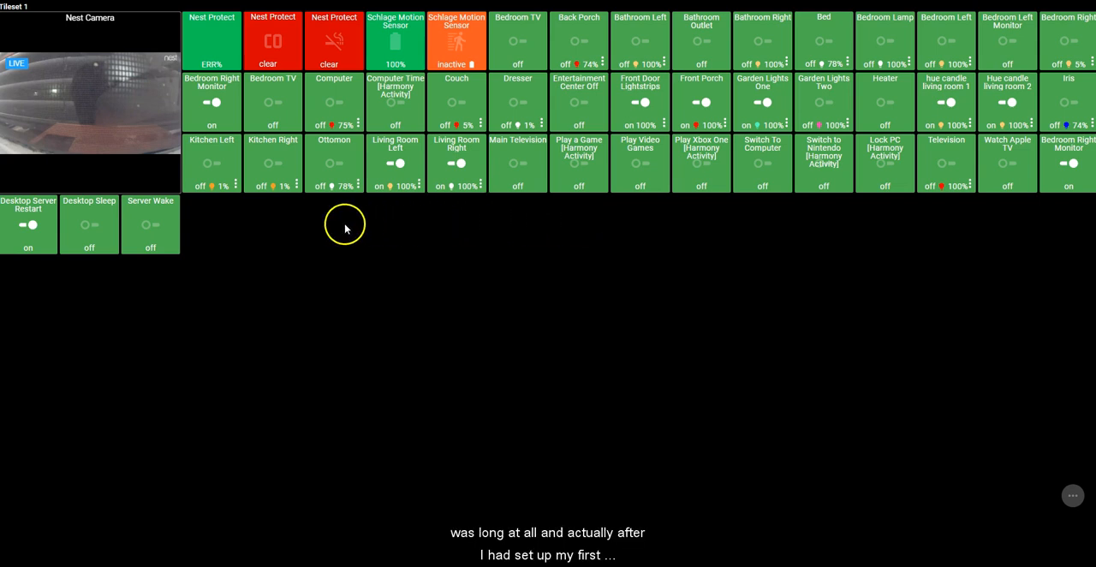
pyautogui.moveTo(229, 251)
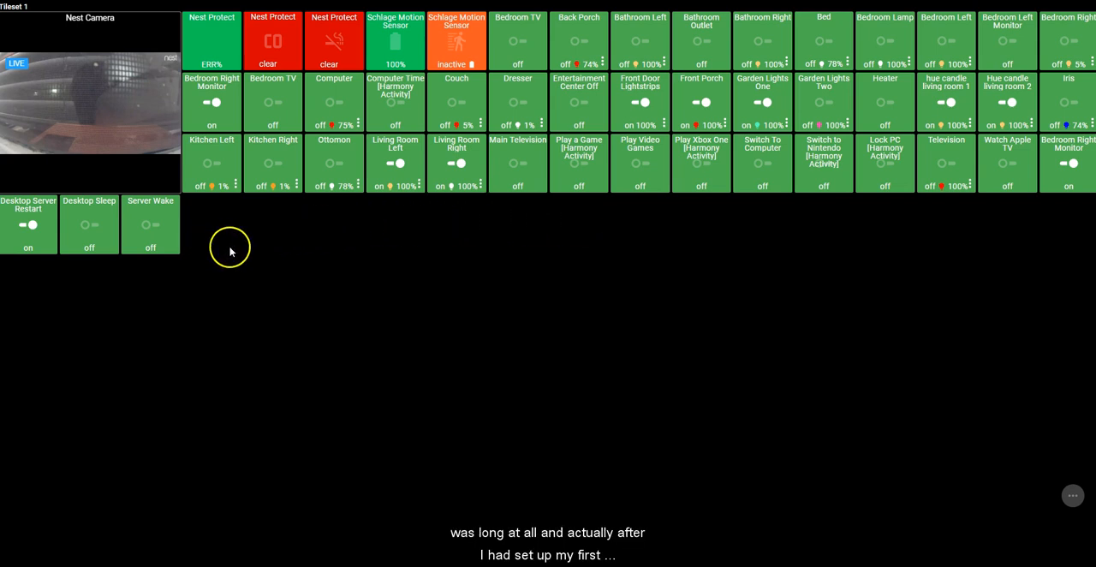
pyautogui.moveTo(314, 267)
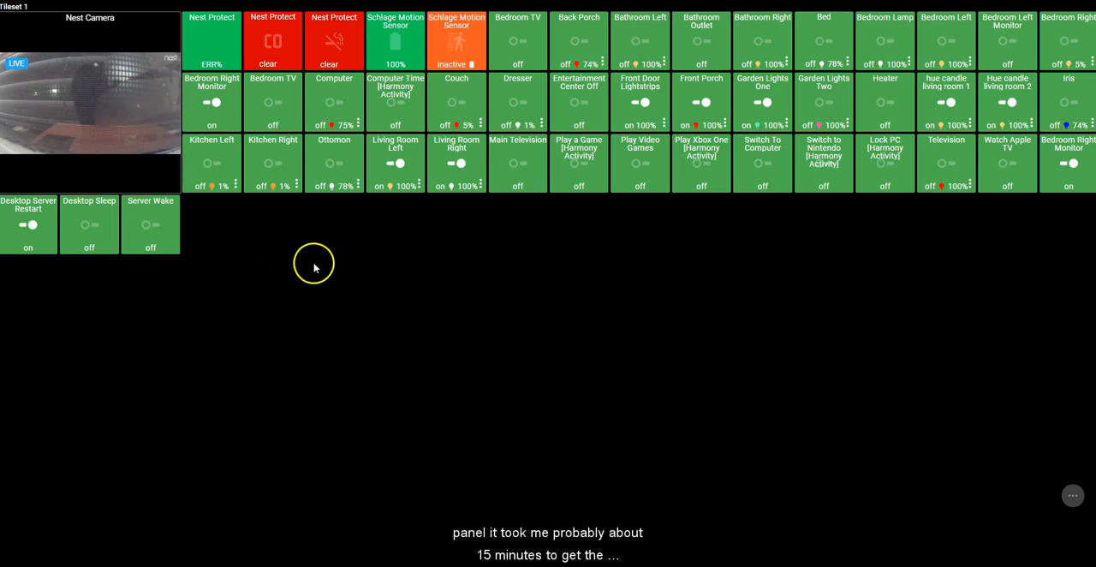
pyautogui.moveTo(438, 250)
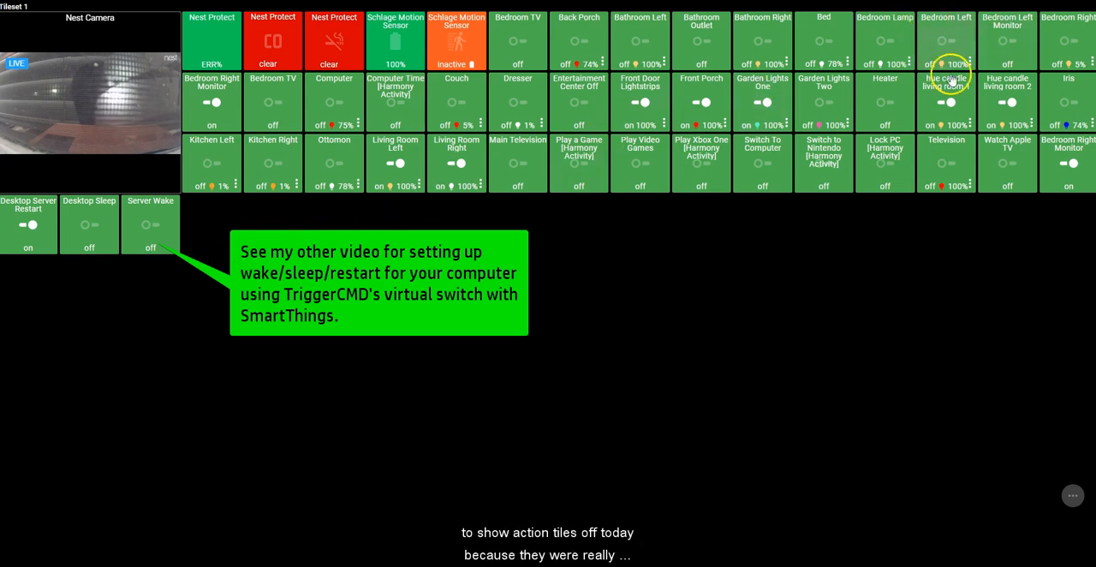
pyautogui.moveTo(1044, 115)
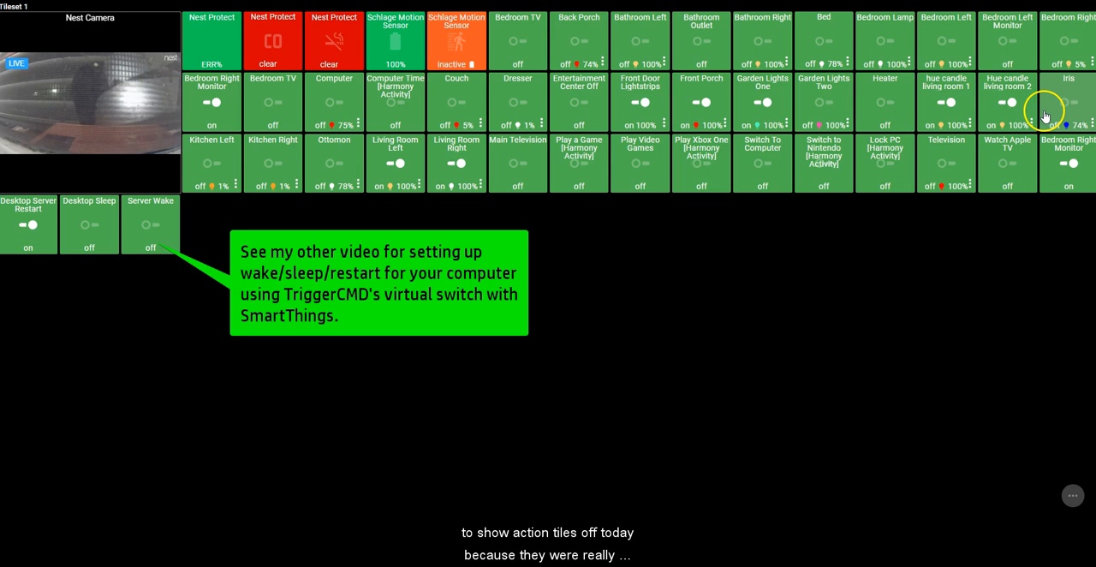
pyautogui.moveTo(944, 154)
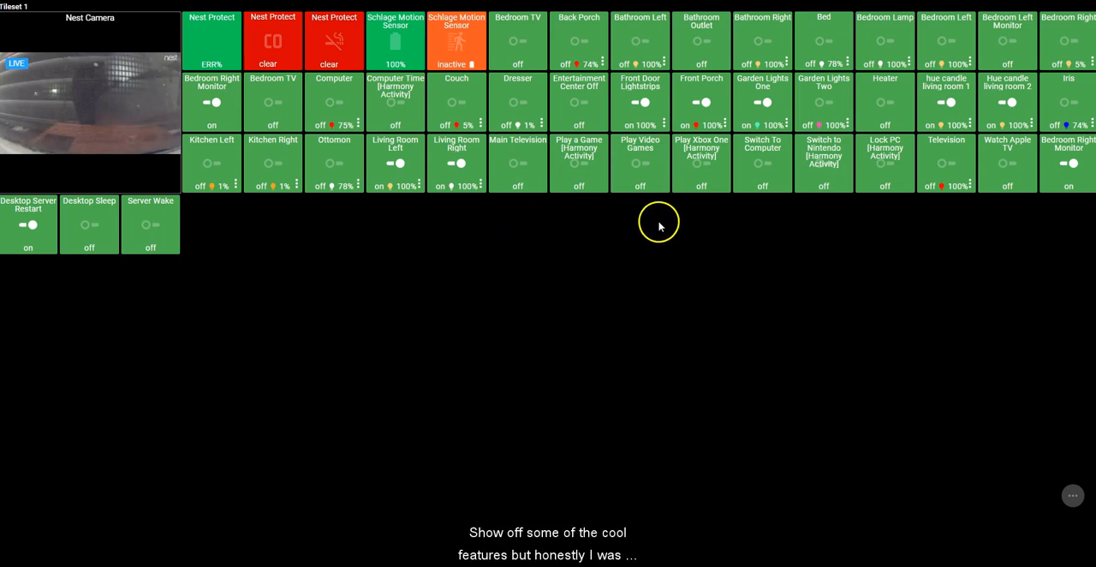
pyautogui.moveTo(409, 219)
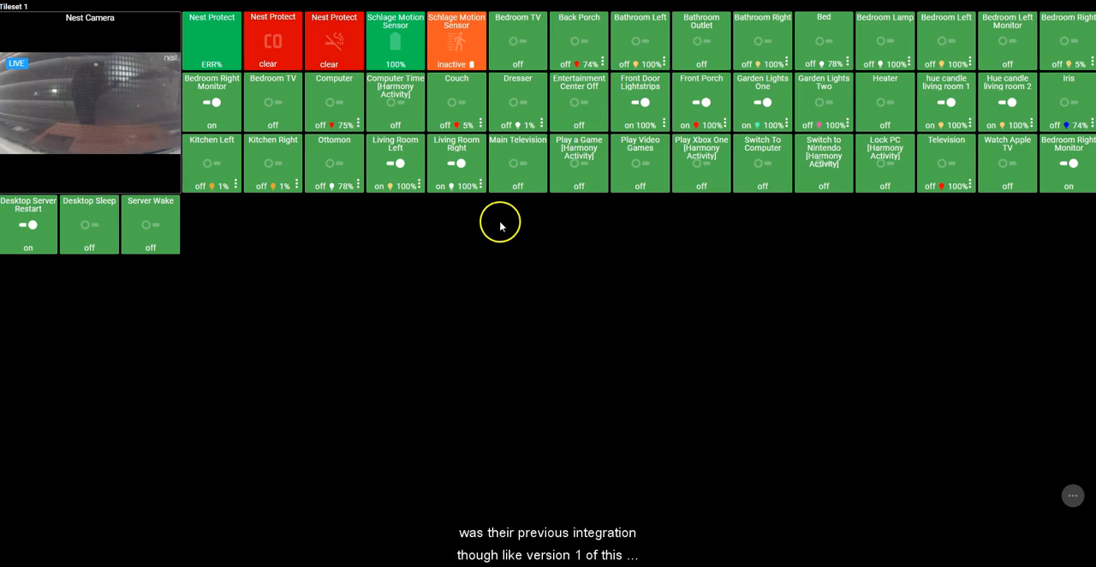
pyautogui.moveTo(687, 250)
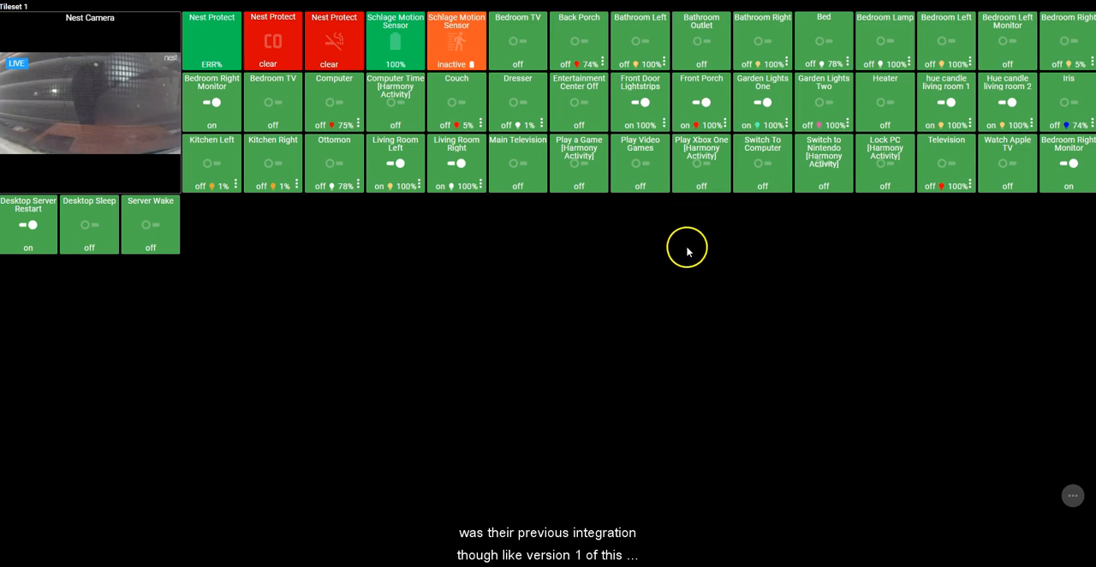
pyautogui.moveTo(335, 252)
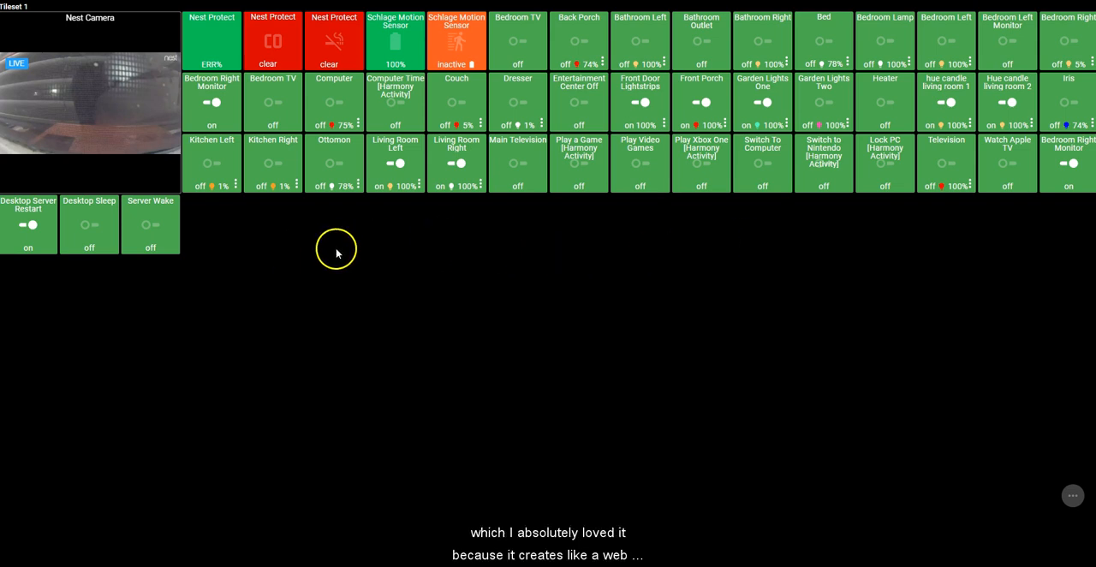
pyautogui.moveTo(493, 283)
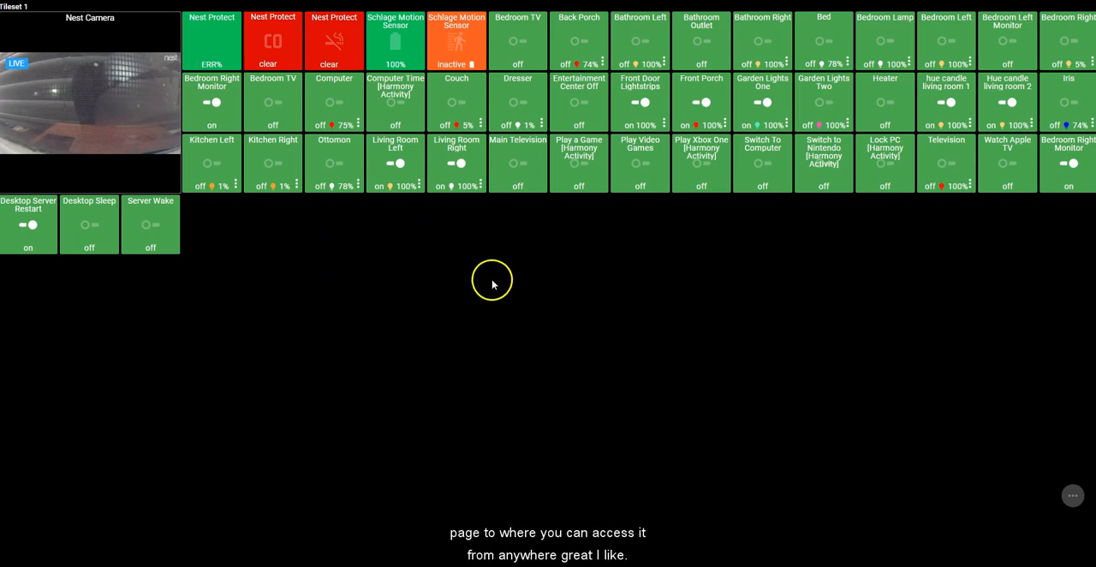
pyautogui.moveTo(781, 252)
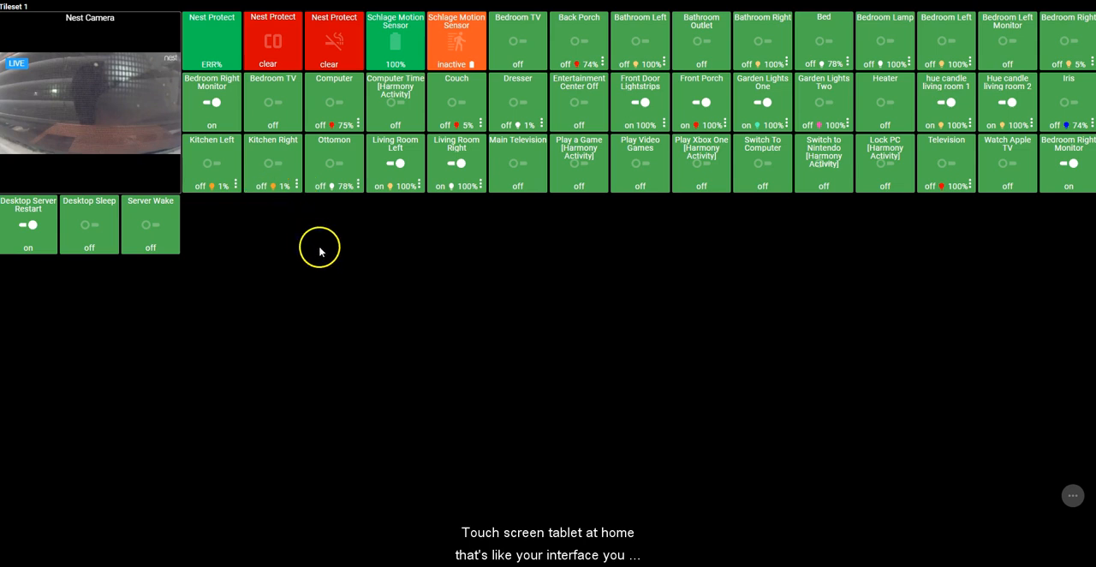
pyautogui.moveTo(700, 288)
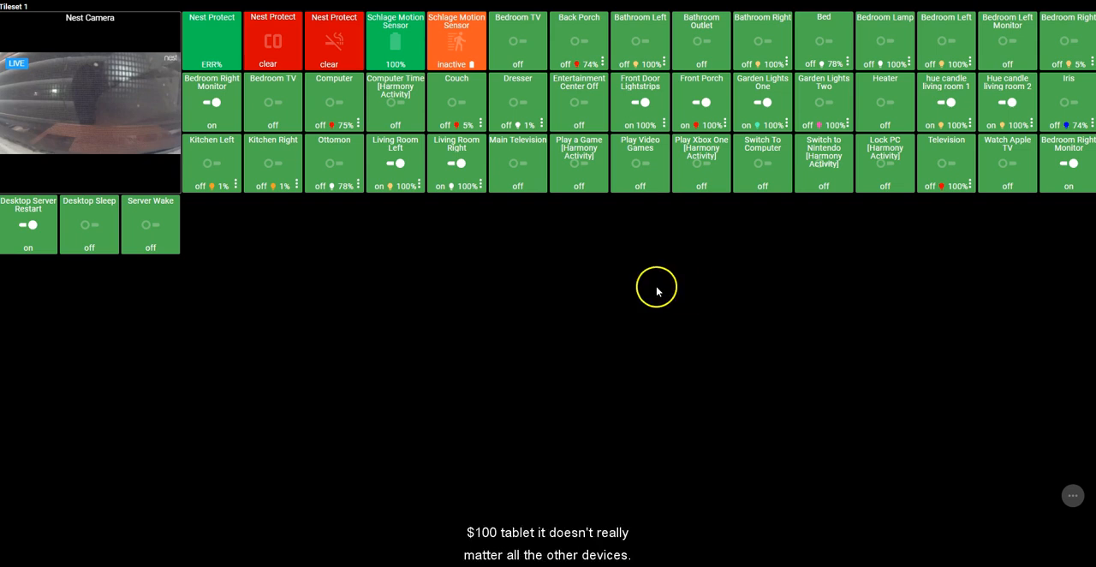
pyautogui.moveTo(286, 224)
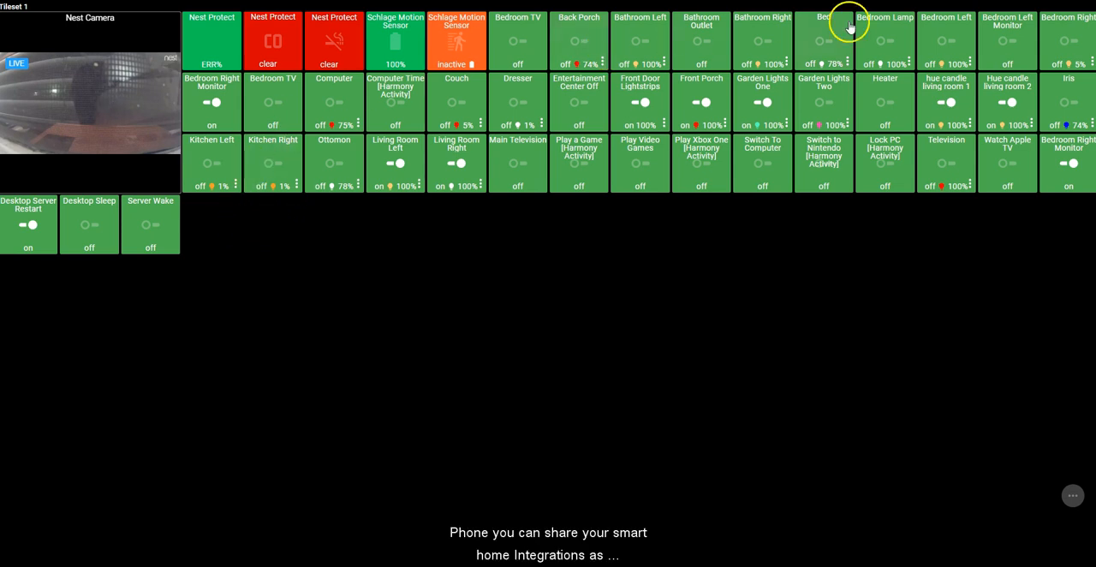
pyautogui.moveTo(243, 64)
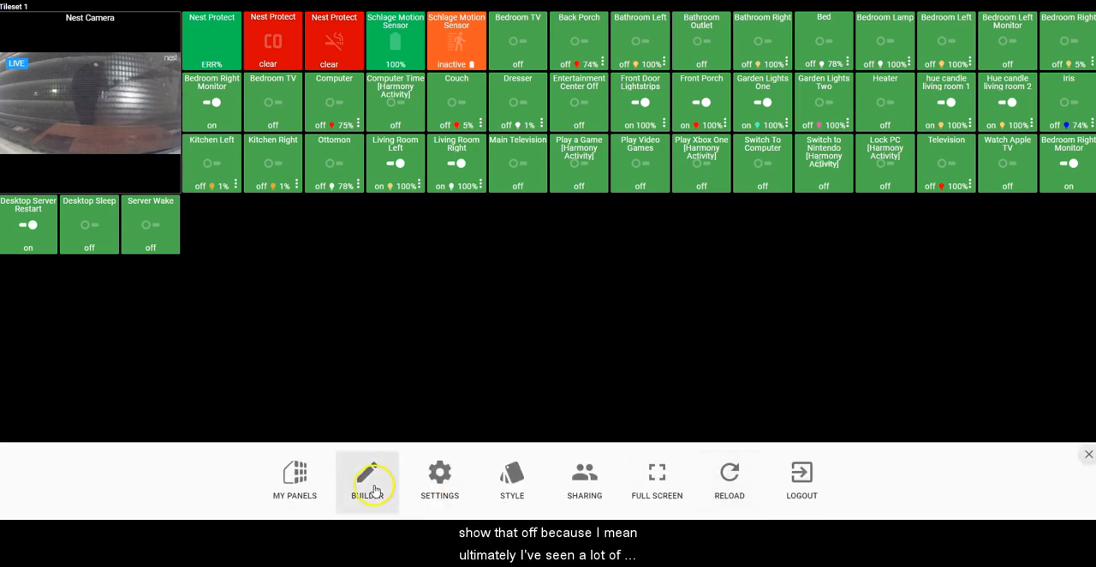
# Step: Open the Panel Builder for 'My Home Test Panel Video' to list Tileset 1's tiles
pyautogui.click(366, 479)
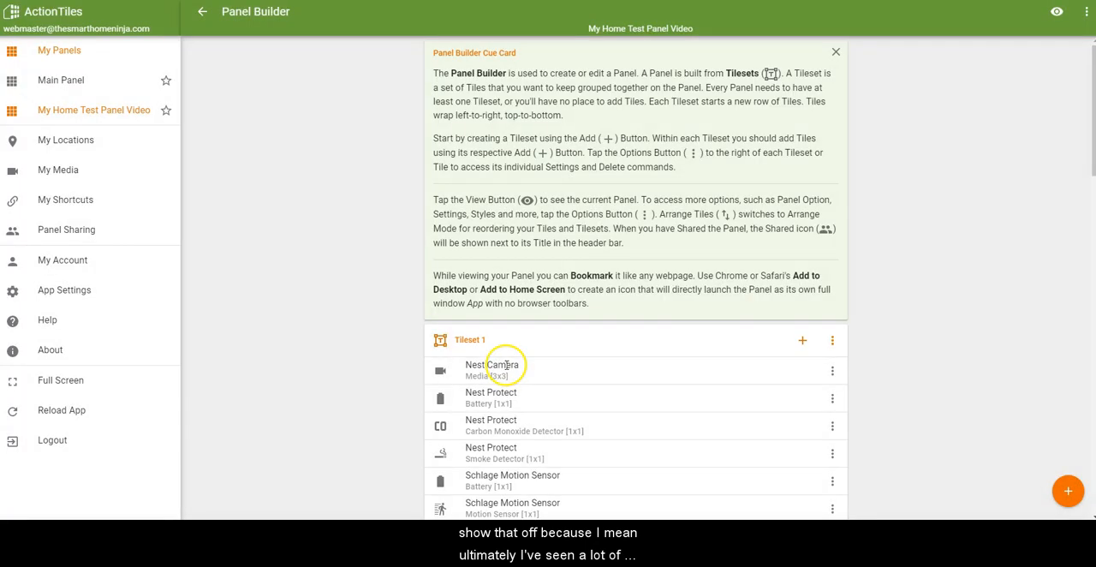
pyautogui.moveTo(922, 108)
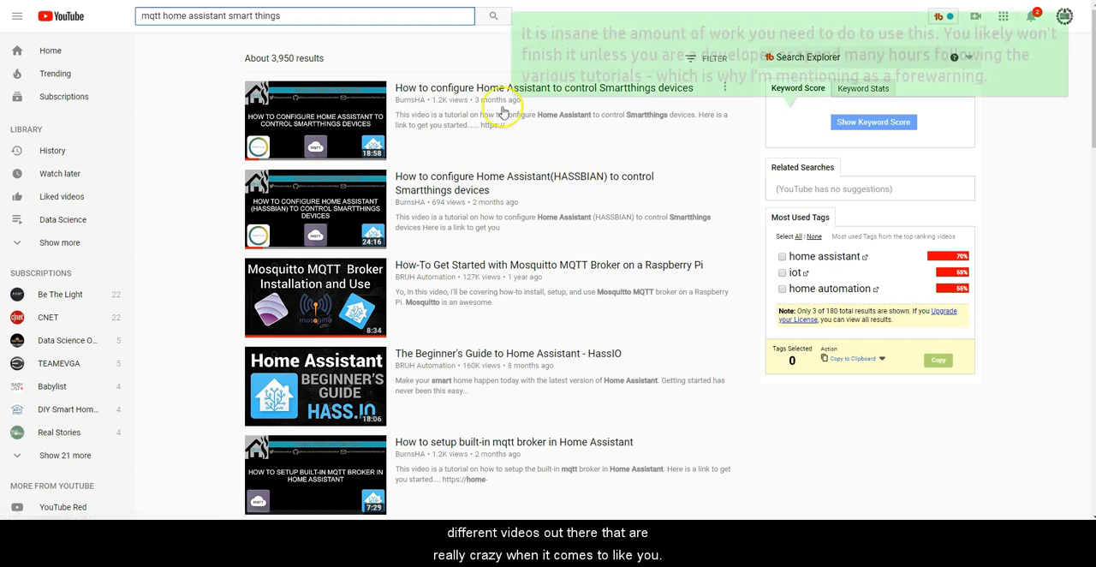
# Step: Scroll the MQTT Home Assistant results to the BurnsHA Smartthings configuration video
pyautogui.scroll(-3)
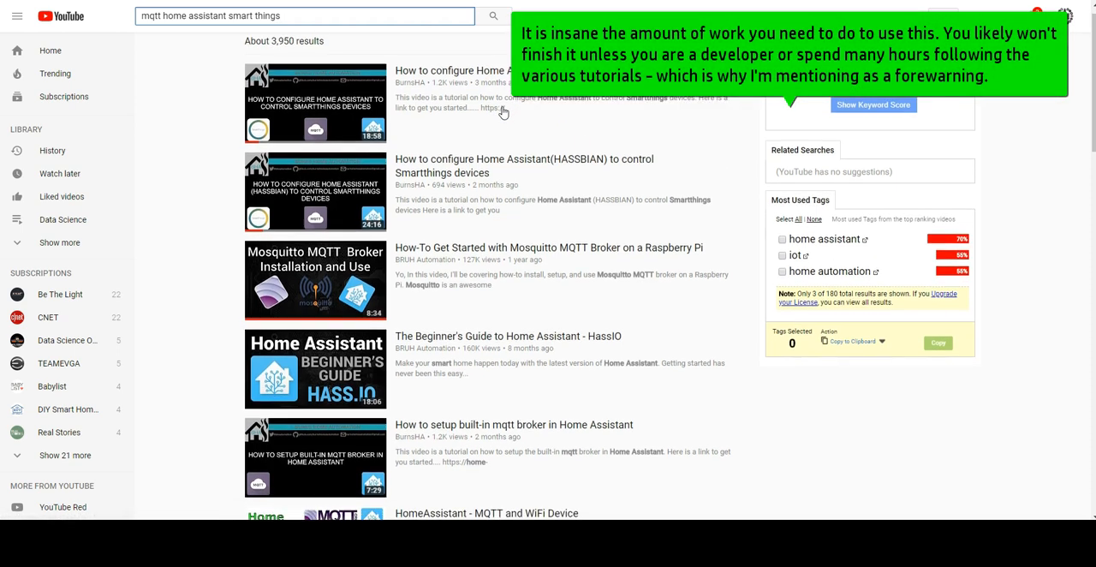
pyautogui.scroll(-3)
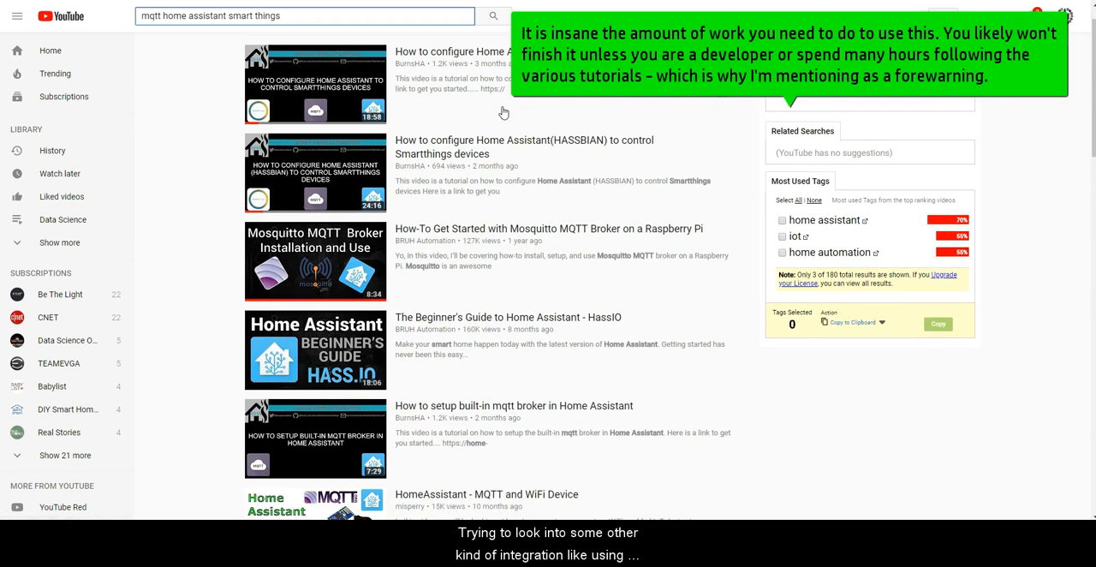
pyautogui.scroll(-3)
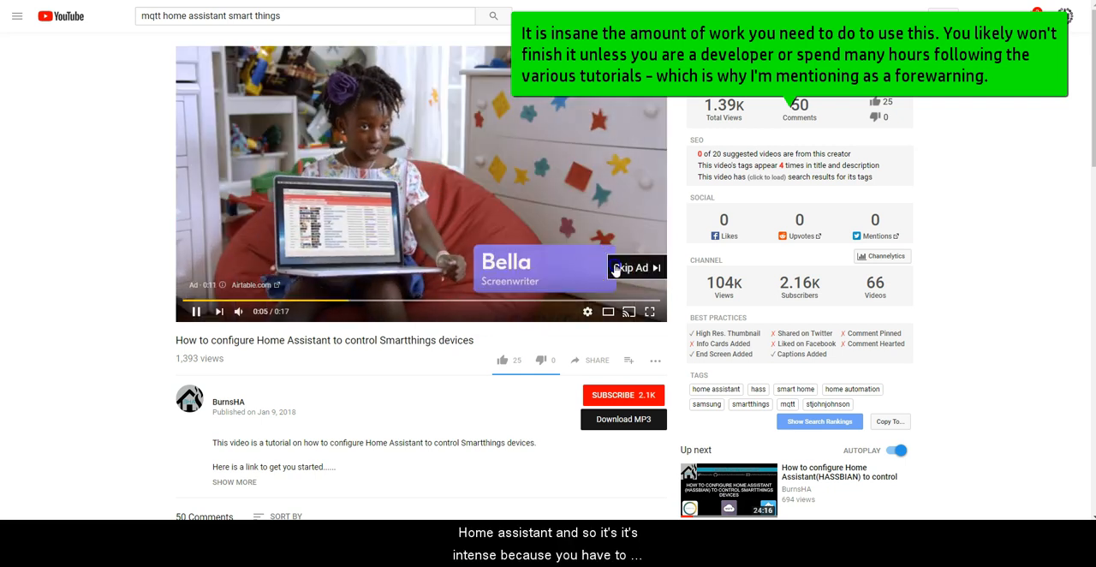
# Step: Skip the ad and jump the tutorial ahead to its Docker terminal commands
pyautogui.click(632, 267)
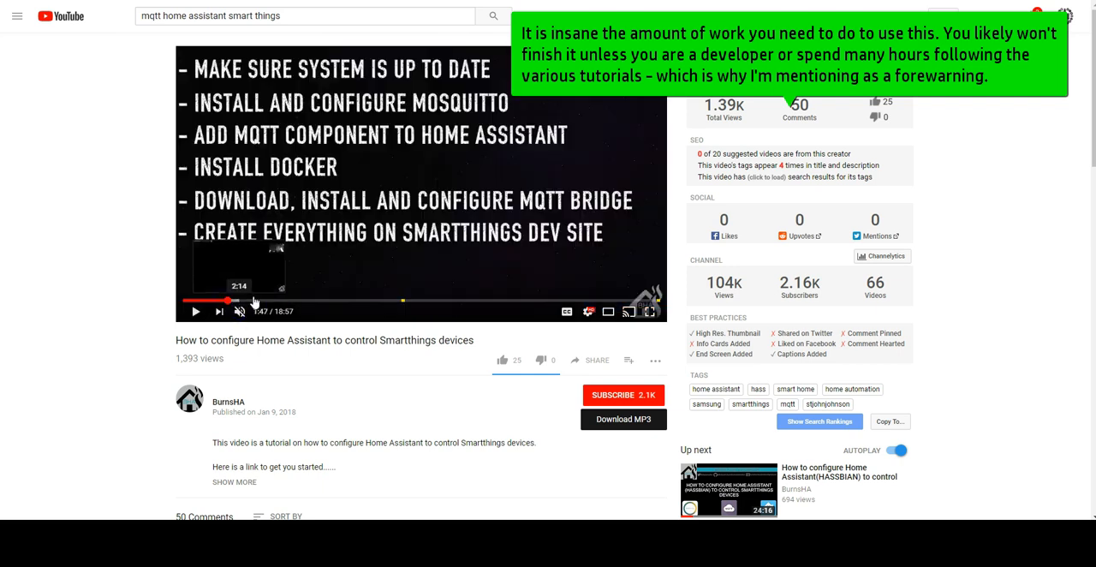
pyautogui.moveTo(228, 301); pyautogui.dragTo(301, 301)
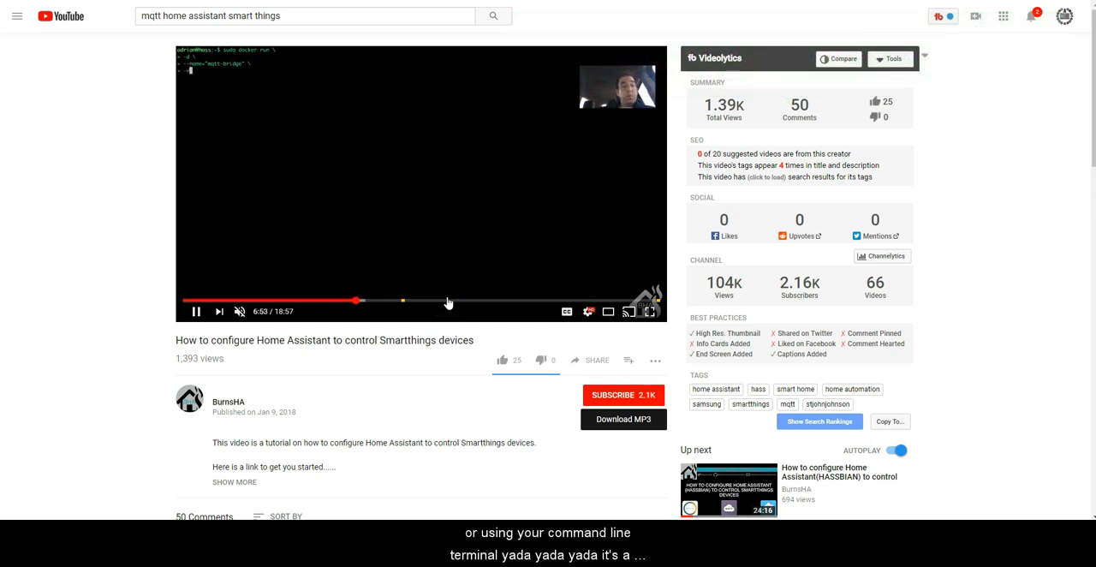
pyautogui.click(402, 301)
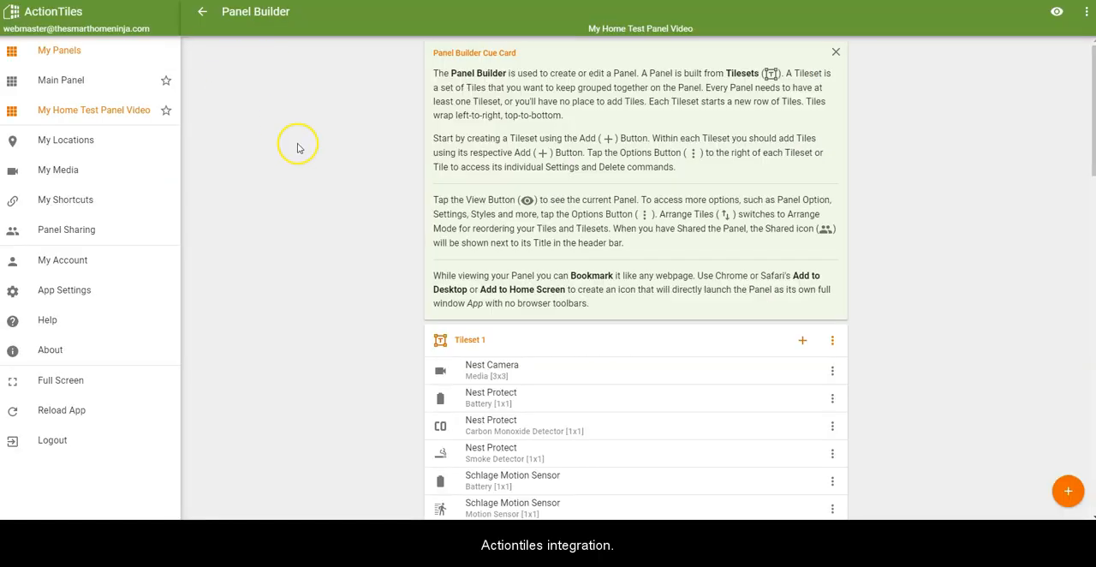
pyautogui.moveTo(310, 144)
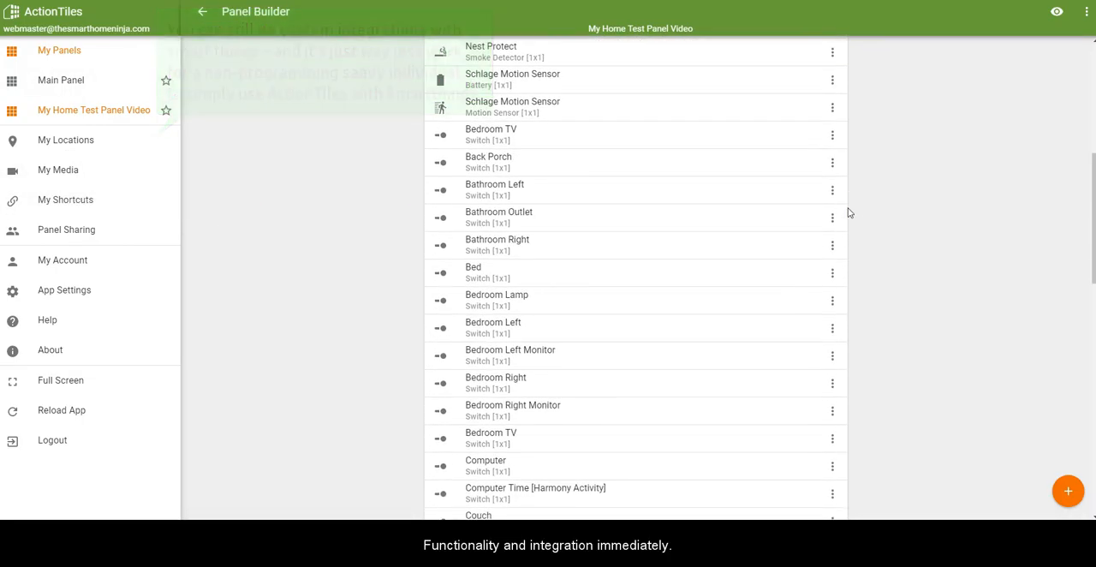
pyautogui.scroll(-3)
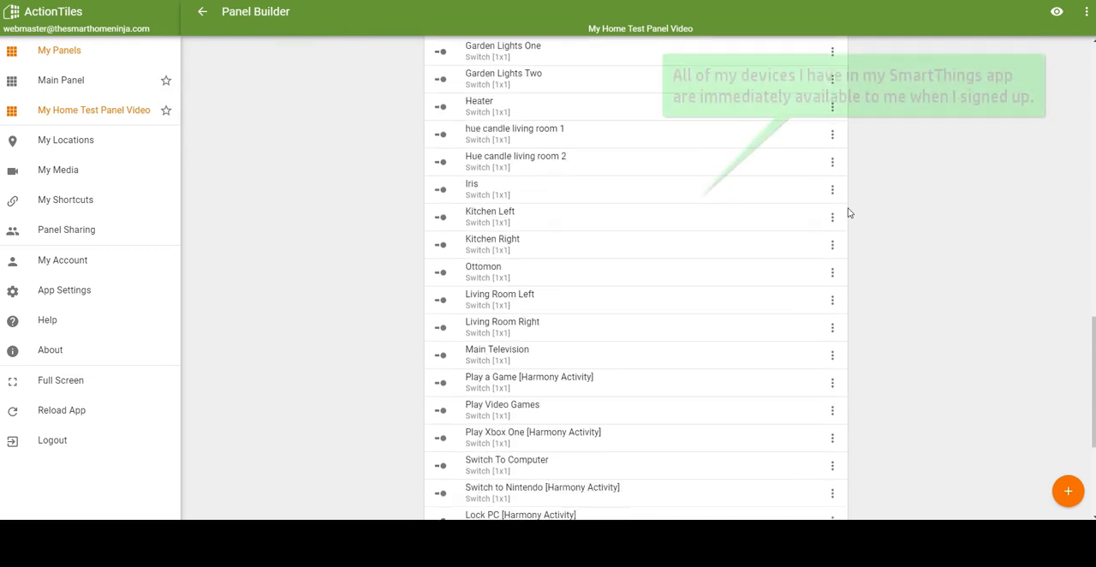
pyautogui.scroll(-3)
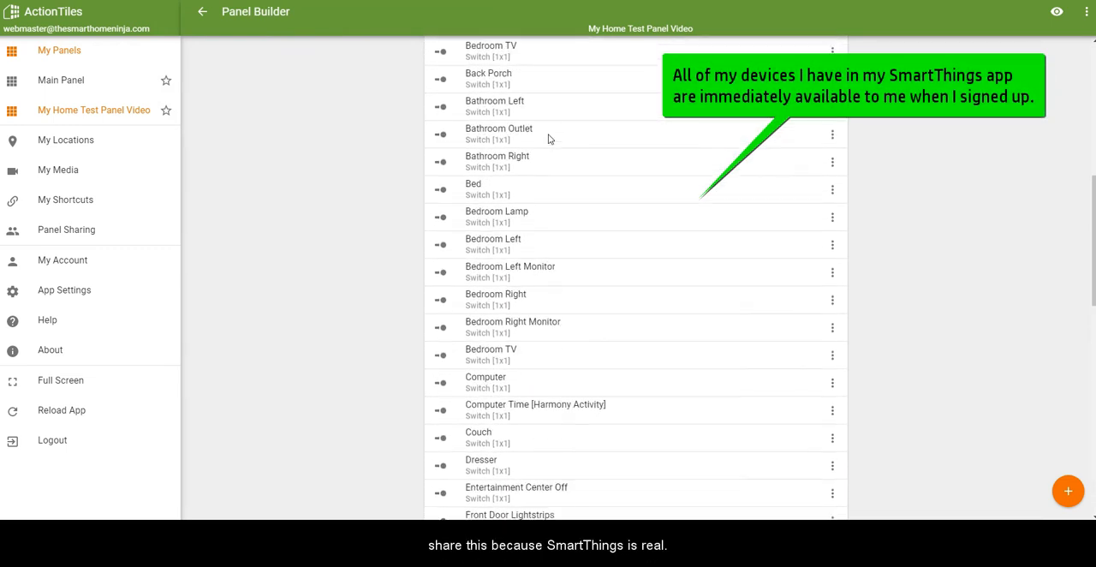
pyautogui.scroll(-3)
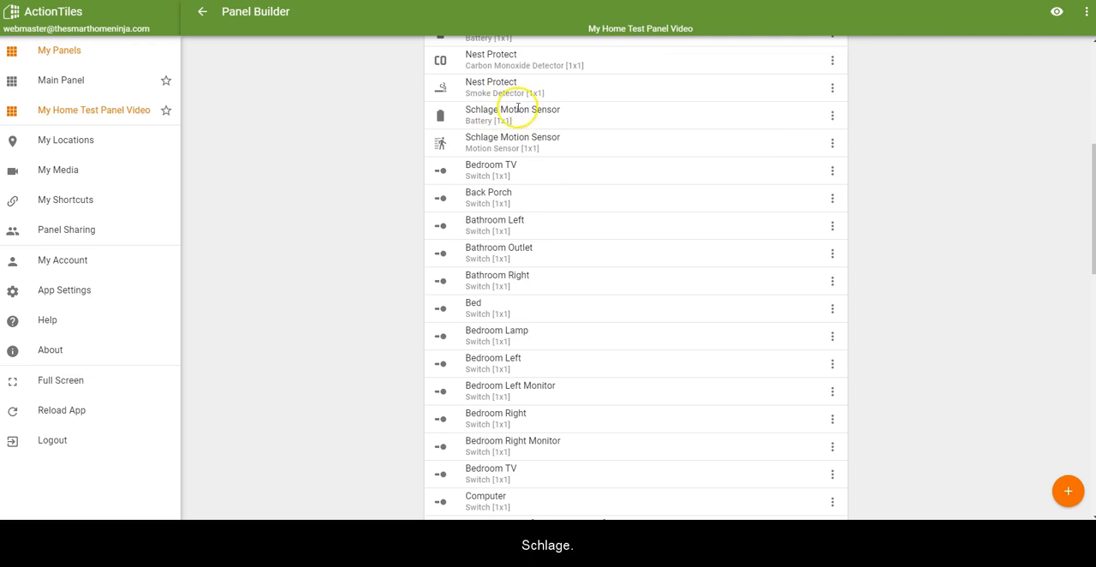
pyautogui.scroll(-3)
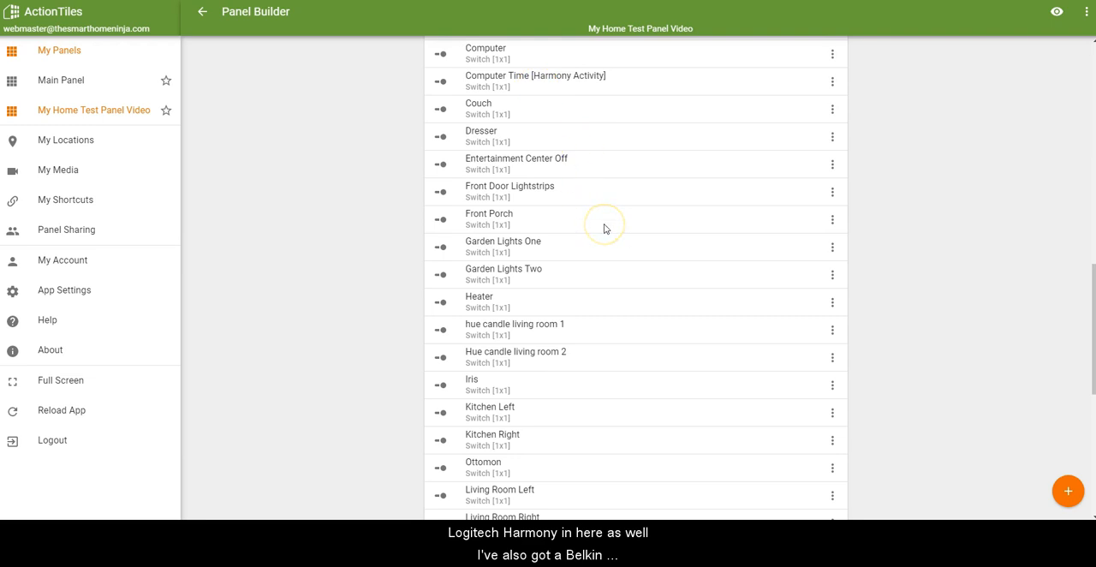
pyautogui.scroll(-3)
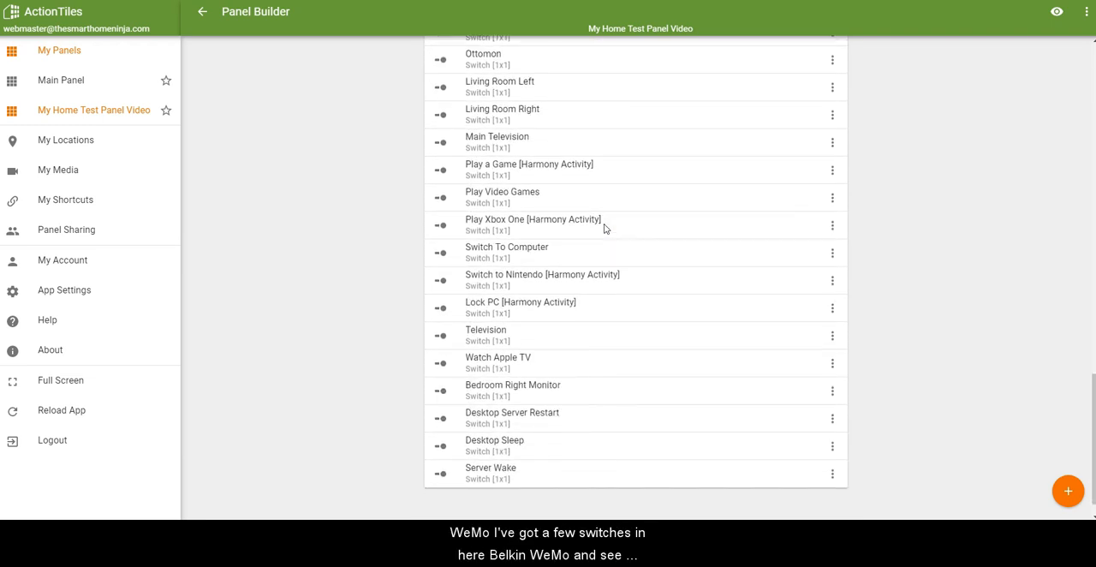
pyautogui.scroll(-3)
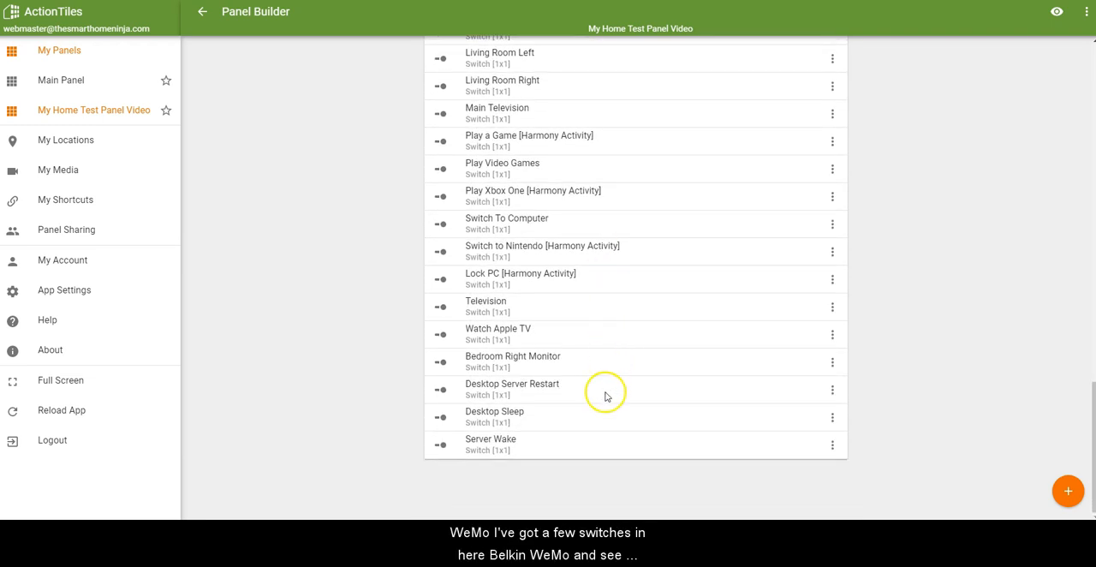
pyautogui.moveTo(568, 359)
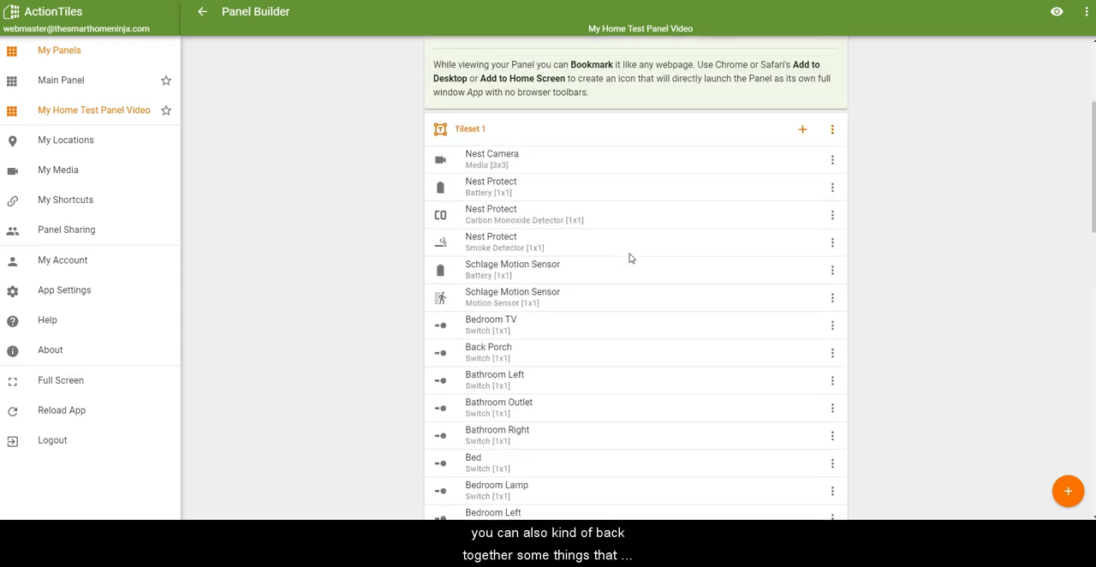
pyautogui.scroll(-3)
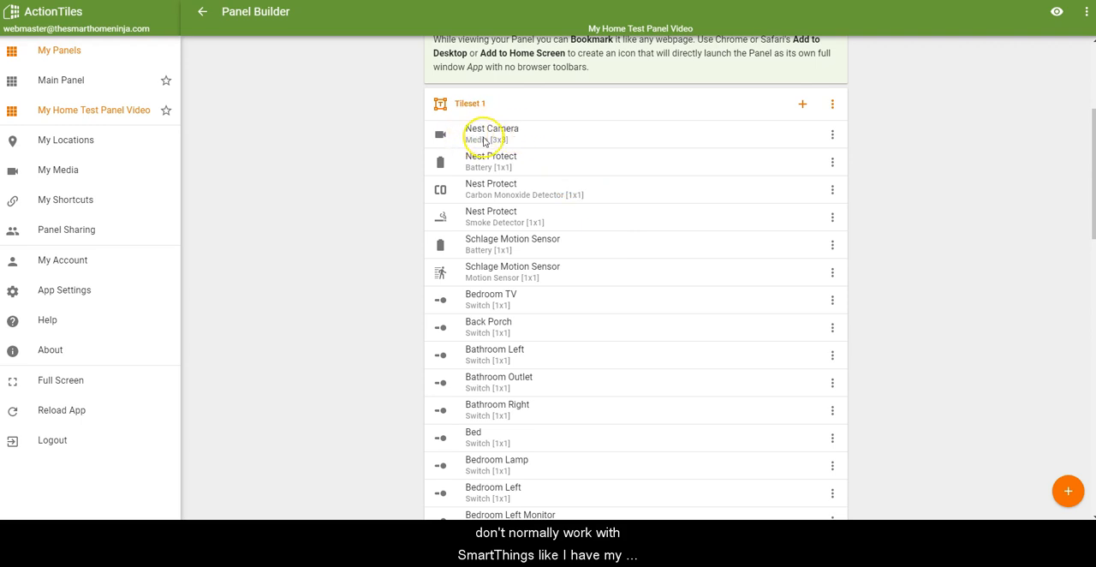
pyautogui.moveTo(491, 217)
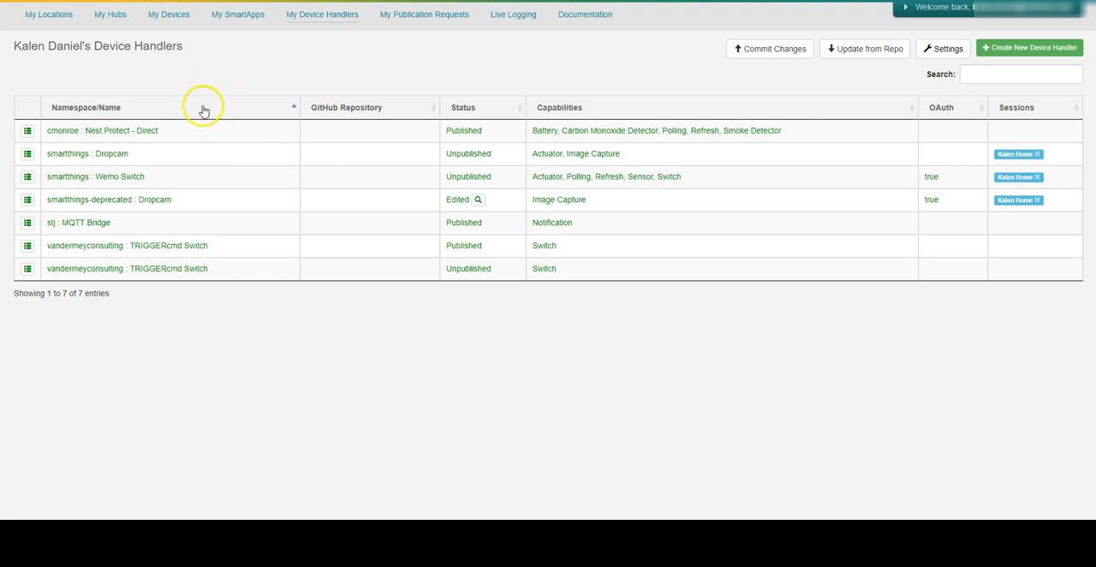
pyautogui.moveTo(233, 113)
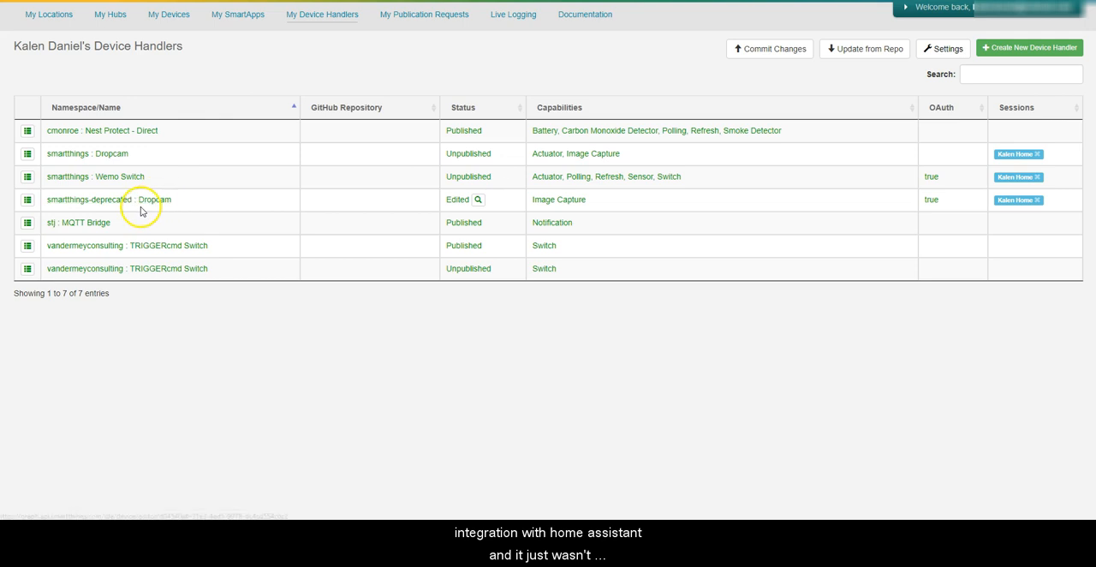
pyautogui.moveTo(125, 224)
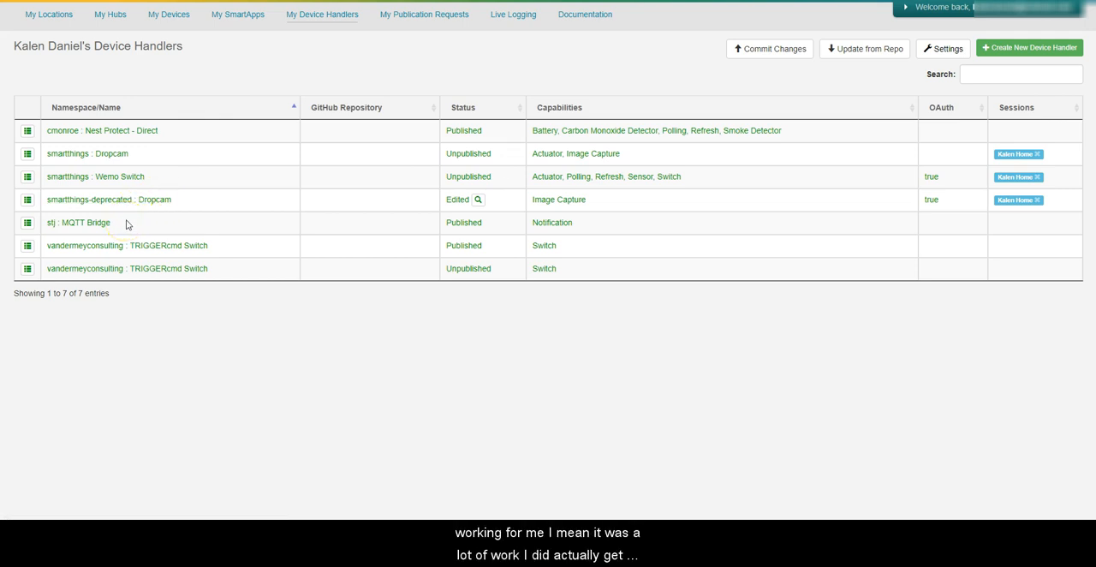
pyautogui.moveTo(193, 229)
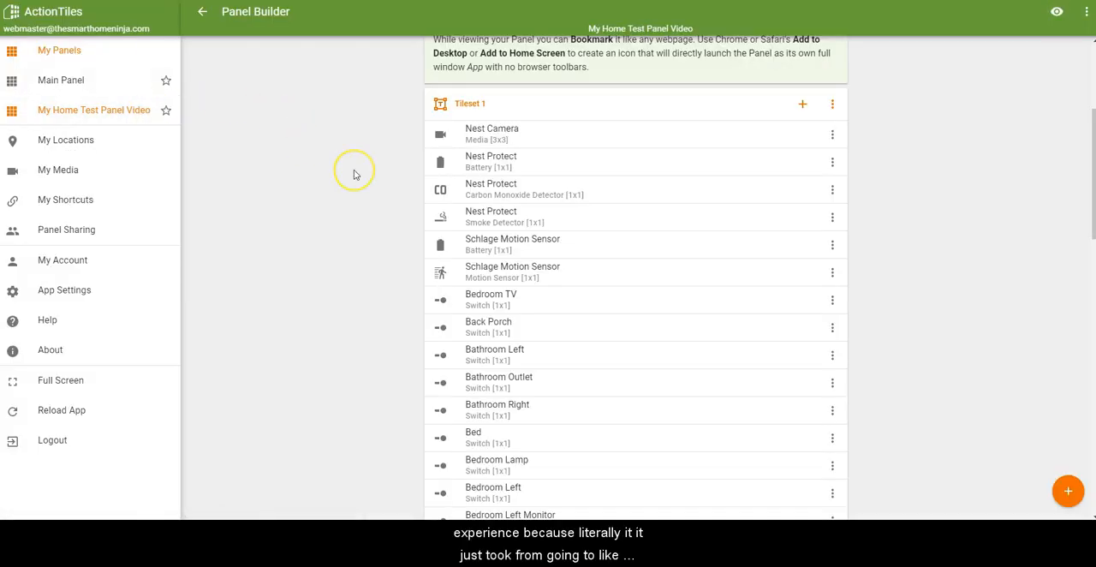
# Step: Go to the My Panels overview listing all saved panels
pyautogui.scroll(-3)
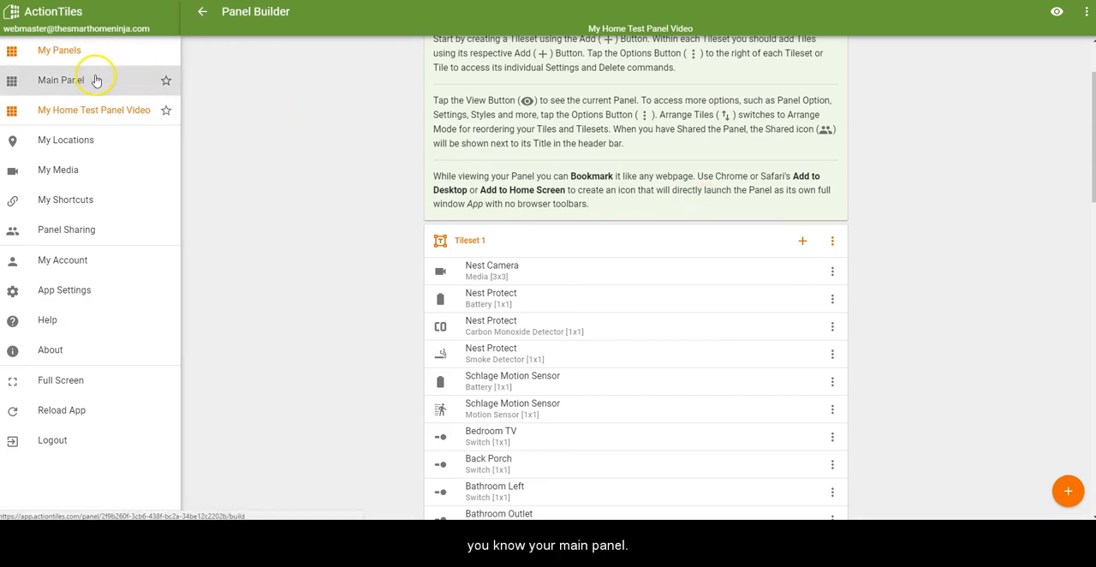
pyautogui.click(61, 80)
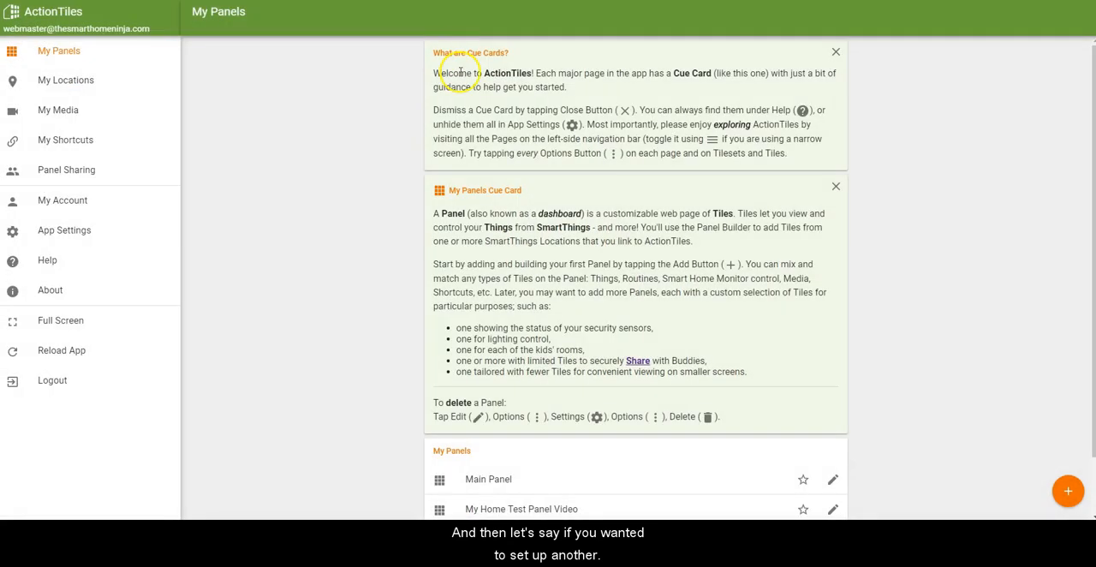
pyautogui.scroll(-3)
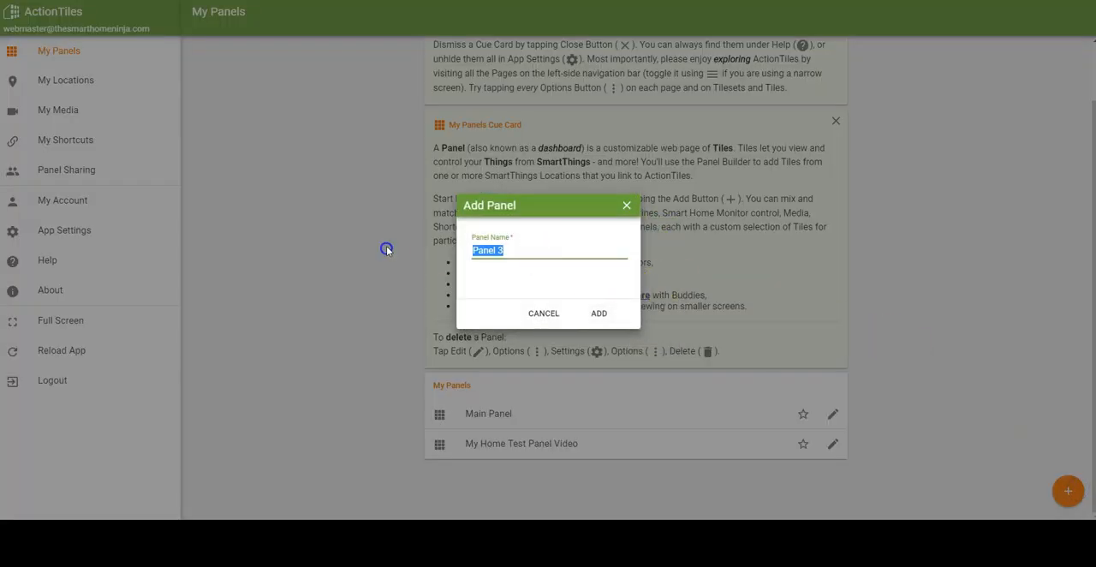
# Step: Add a panel named 'Video Demo' and start a tileset titled 'Video Tileset'
pyautogui.write('Video Demo')
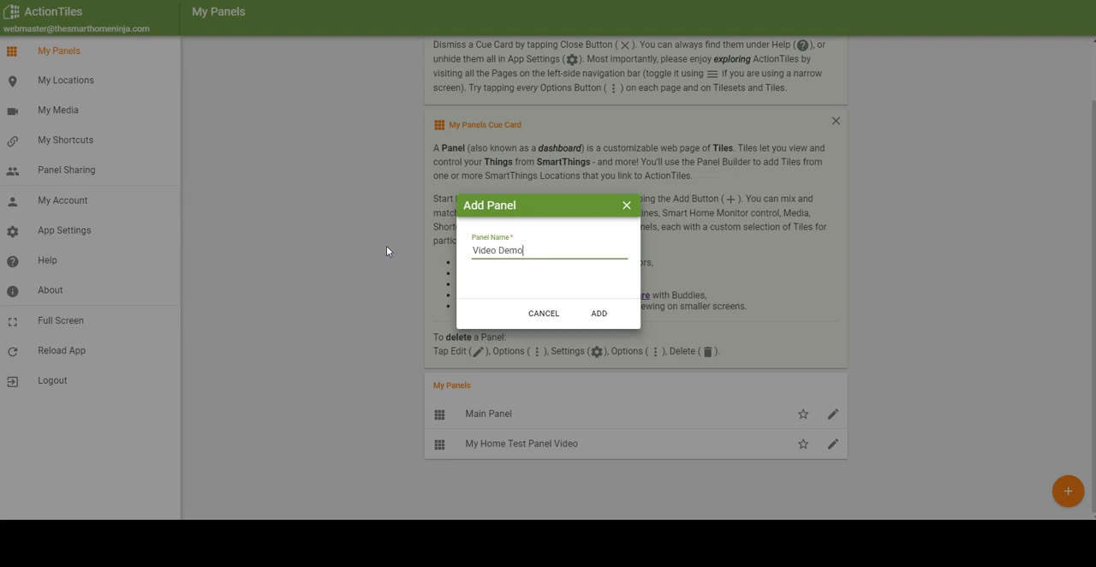
pyautogui.click(599, 312)
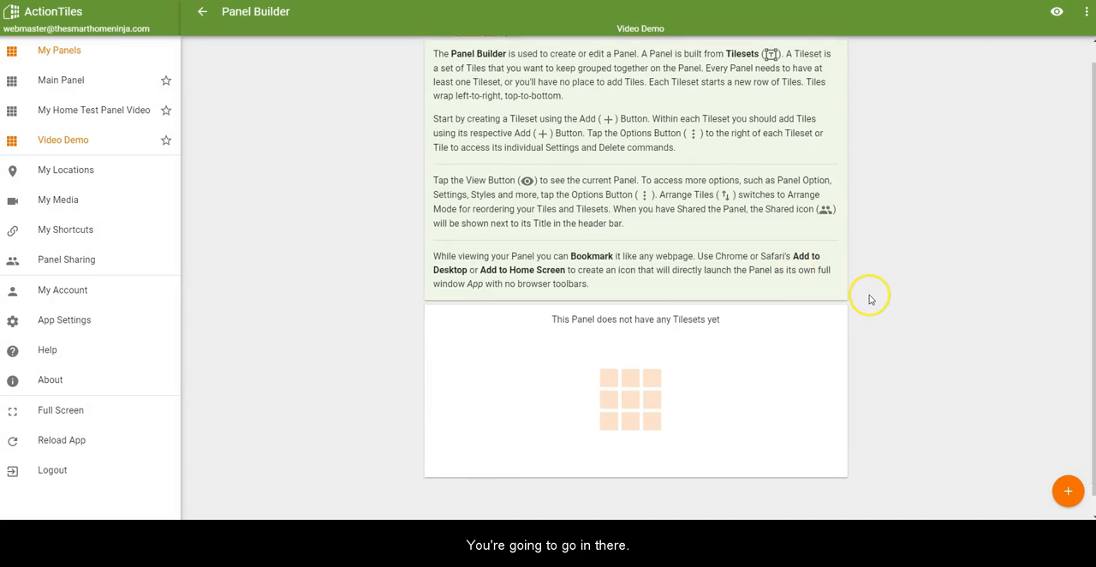
pyautogui.click(1068, 491)
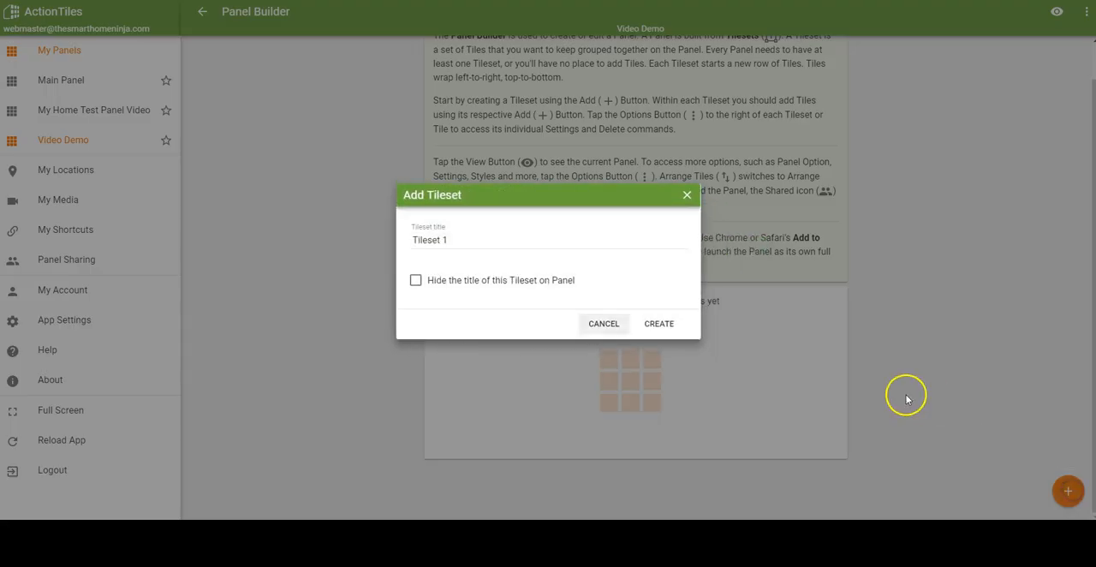
pyautogui.click(432, 239)
pyautogui.write('Video ')
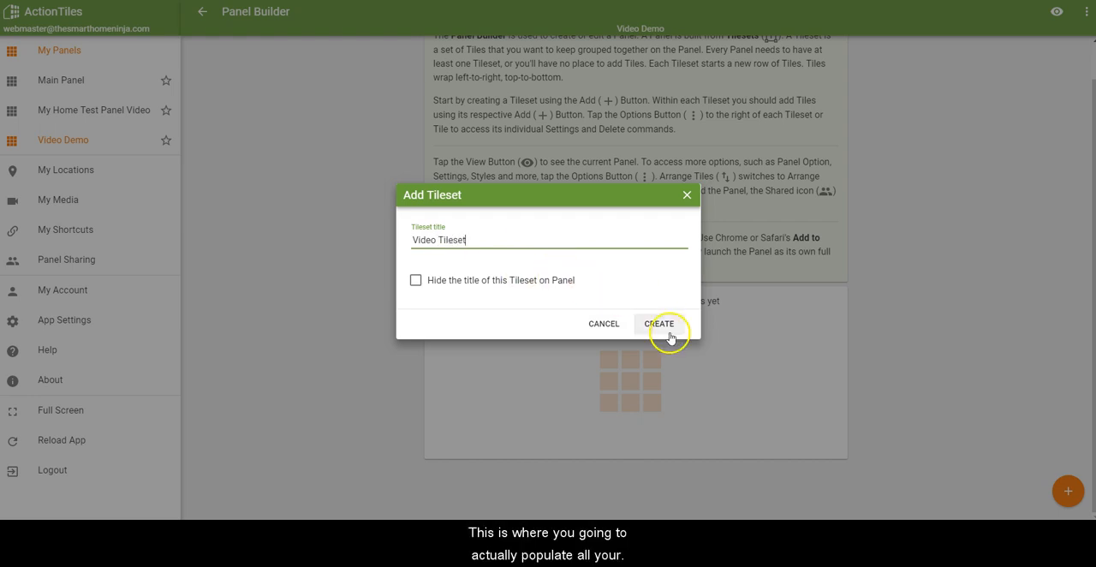
pyautogui.click(659, 323)
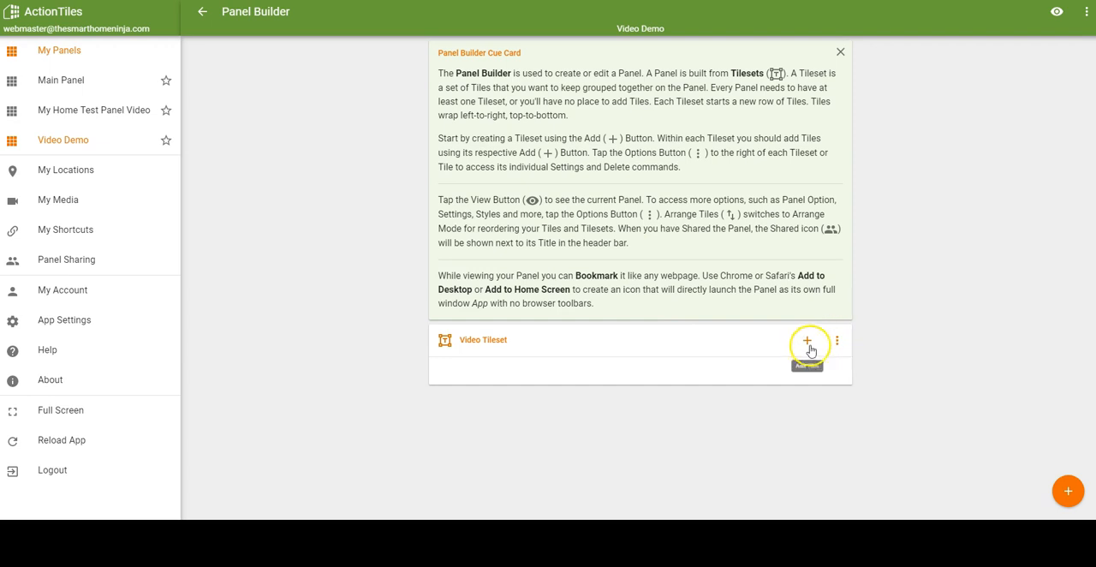
pyautogui.click(807, 341)
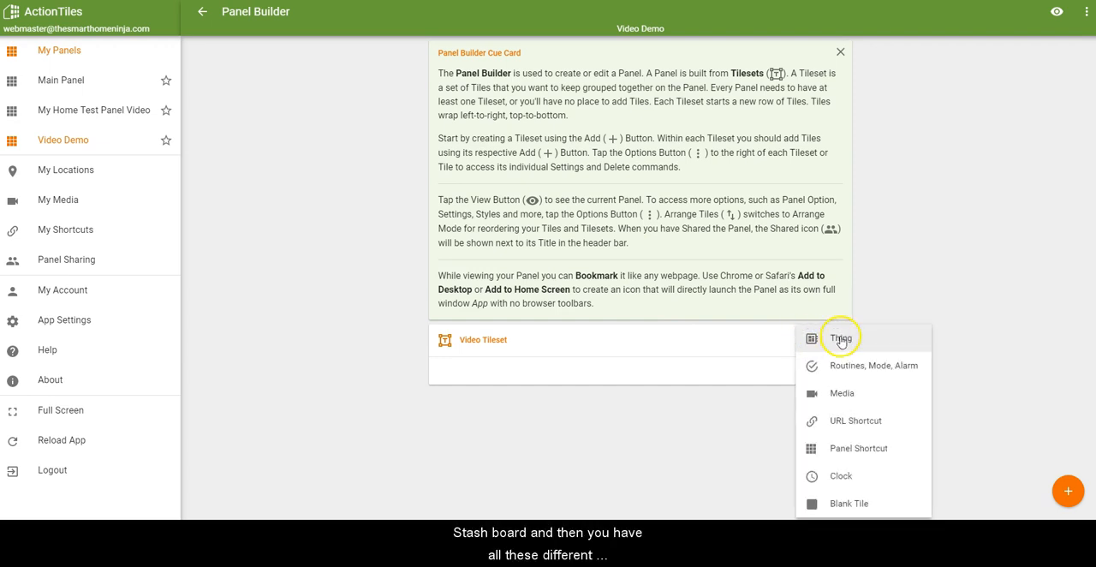
pyautogui.moveTo(841, 393)
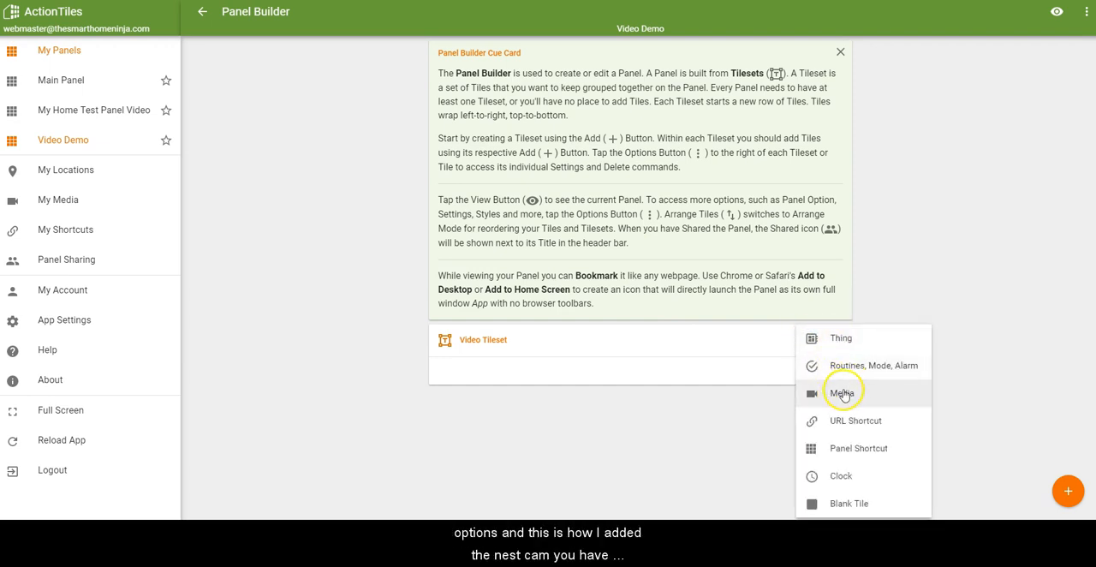
pyautogui.moveTo(863, 396)
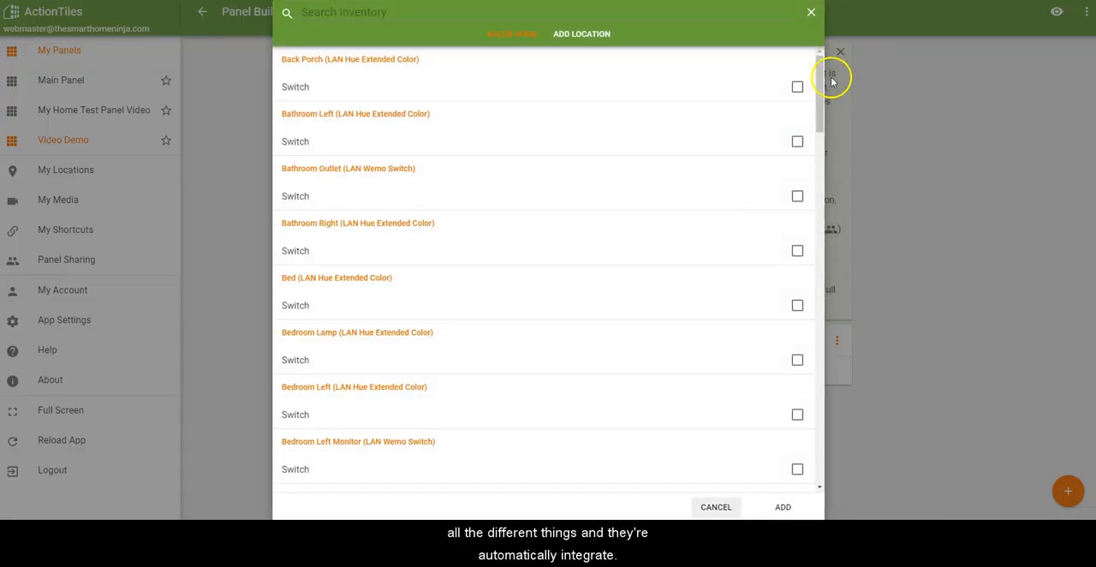
pyautogui.scroll(-3)
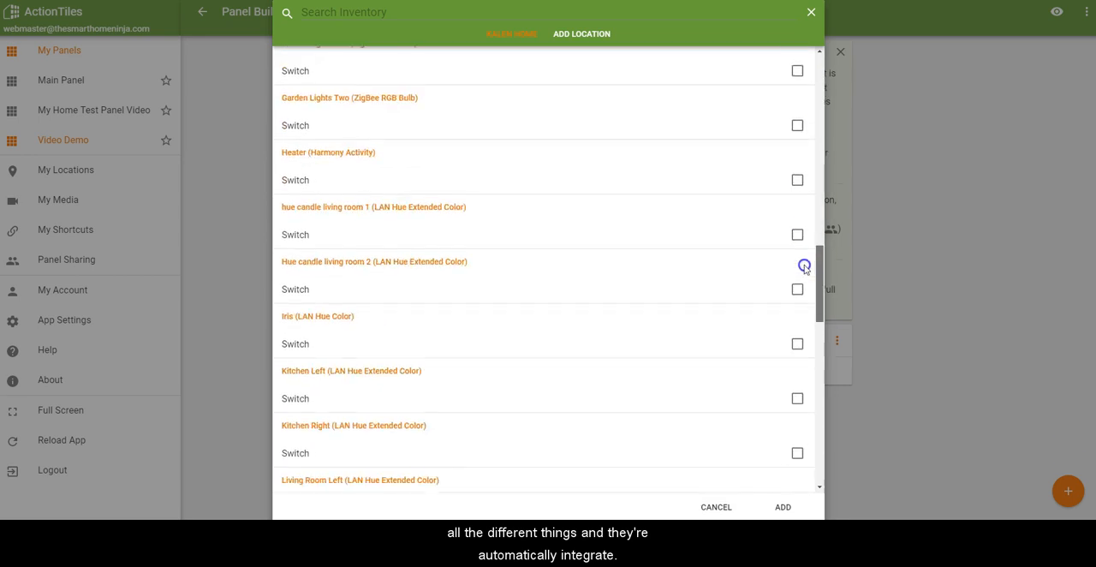
pyautogui.scroll(-3)
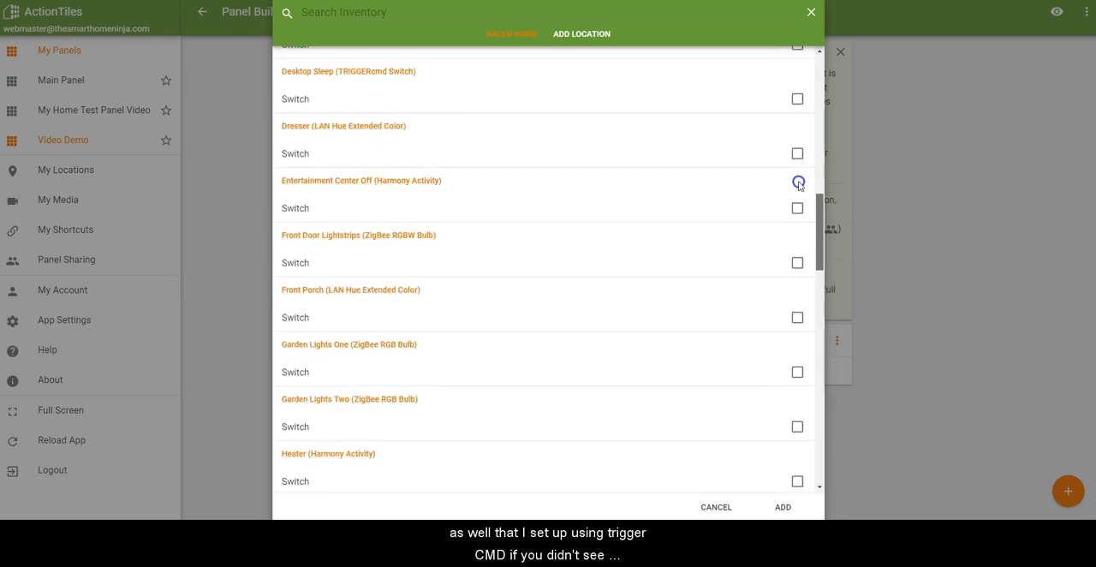
pyautogui.scroll(-3)
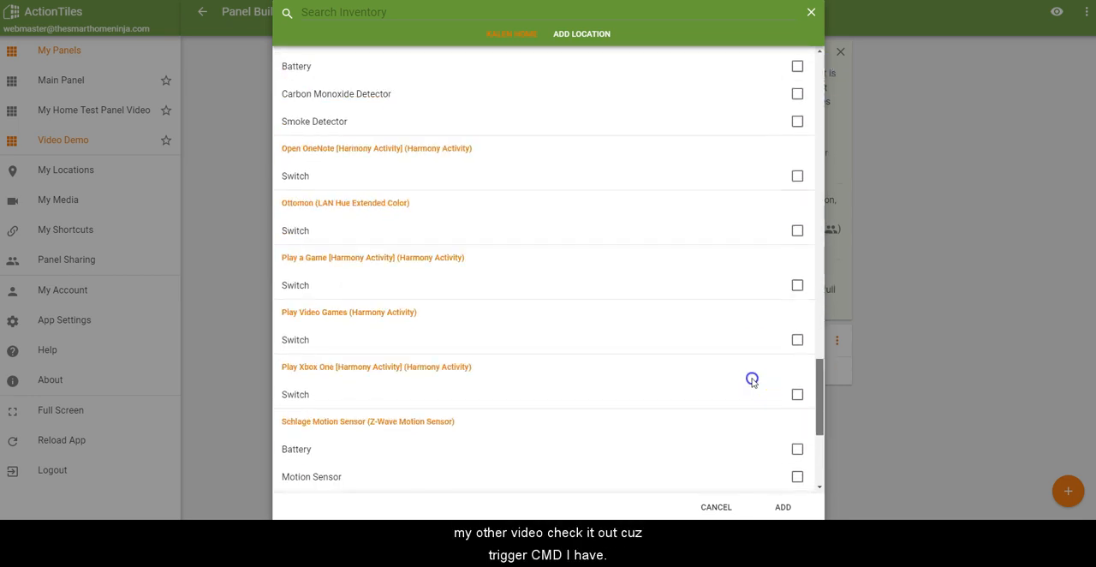
pyautogui.scroll(-3)
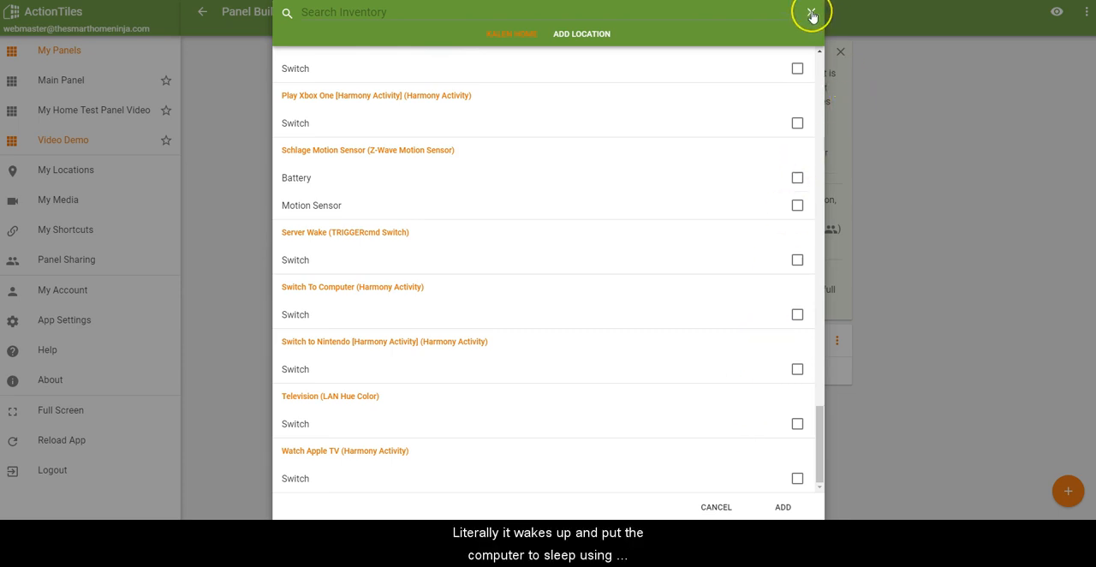
pyautogui.click(811, 16)
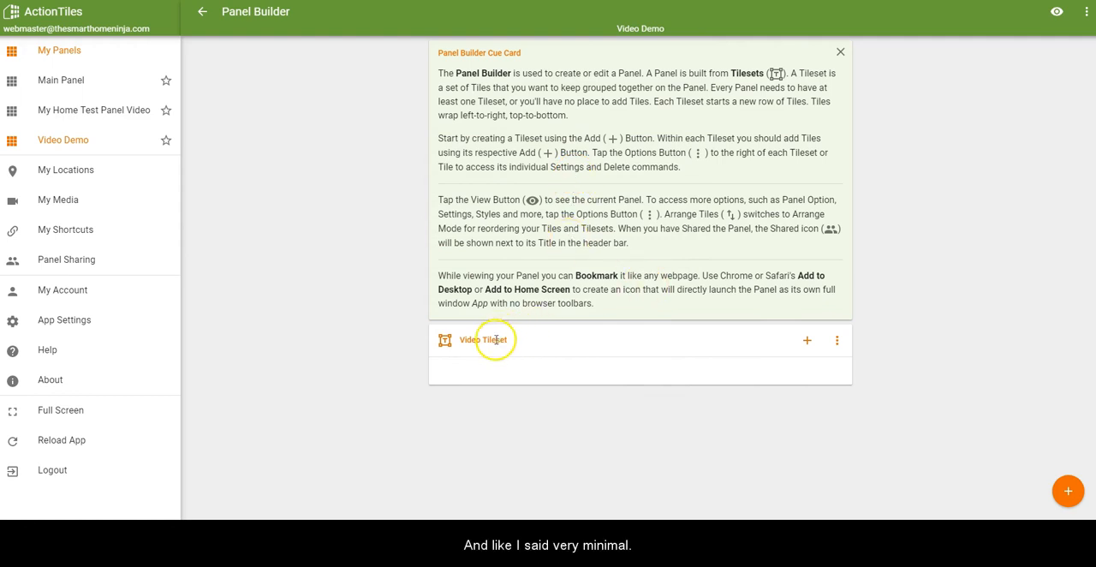
pyautogui.moveTo(510, 344)
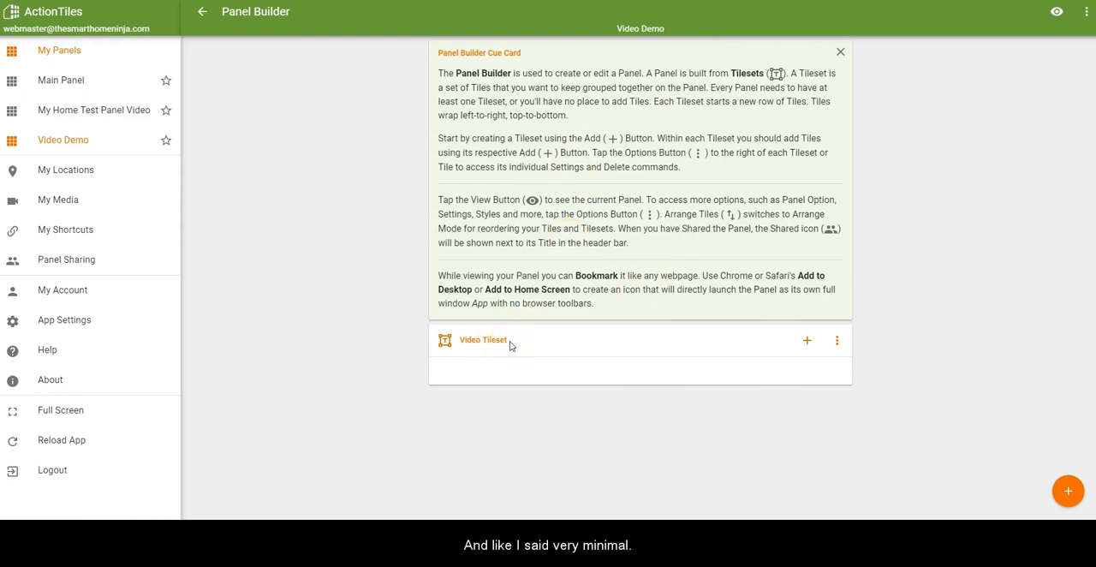
pyautogui.moveTo(932, 242)
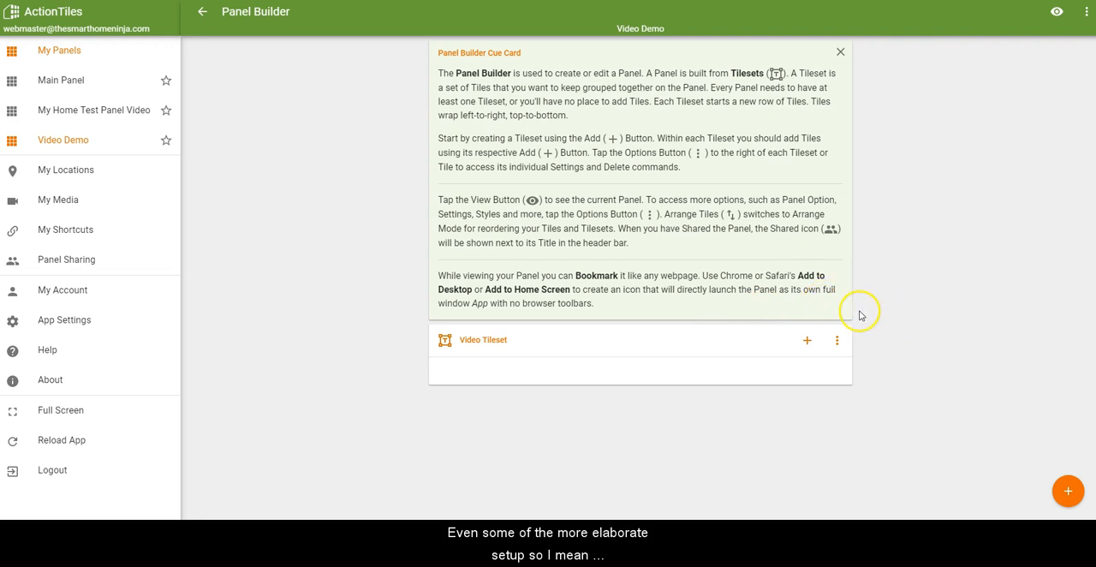
# Step: Add Back Porch, Bathroom Left and Bathroom Outlet switch tiles to the tileset
pyautogui.click(805, 340)
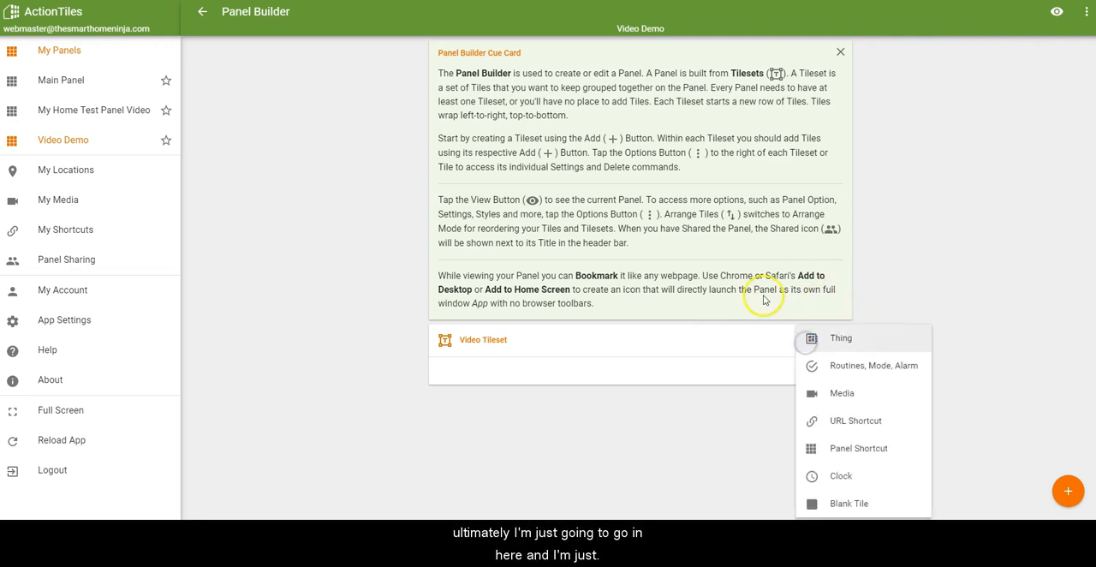
pyautogui.click(841, 338)
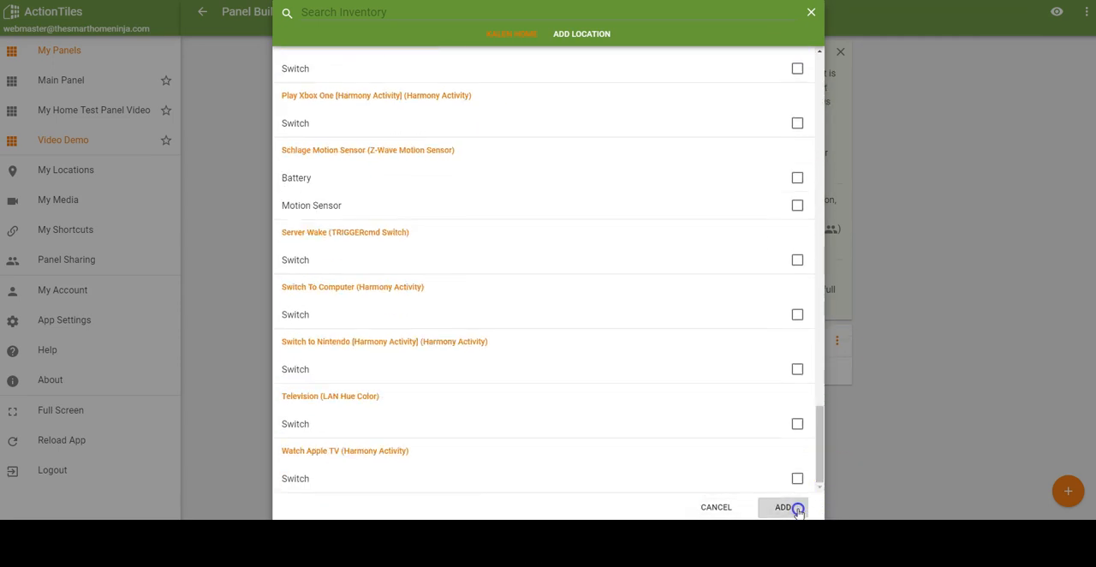
pyautogui.click(783, 506)
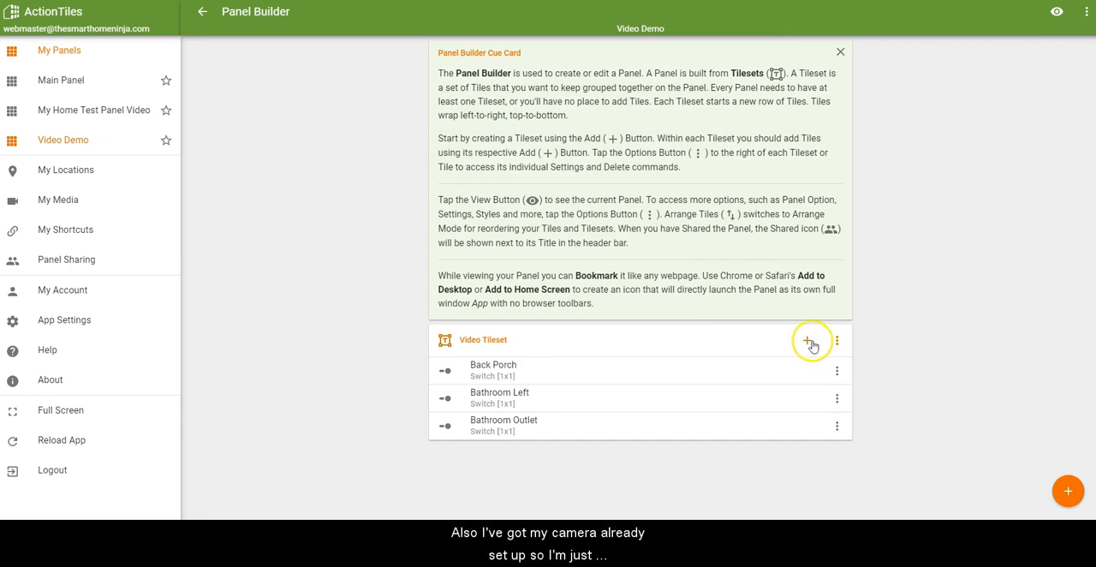
# Step: Add the Media 1 camera tile to the Video Tileset
pyautogui.click(809, 340)
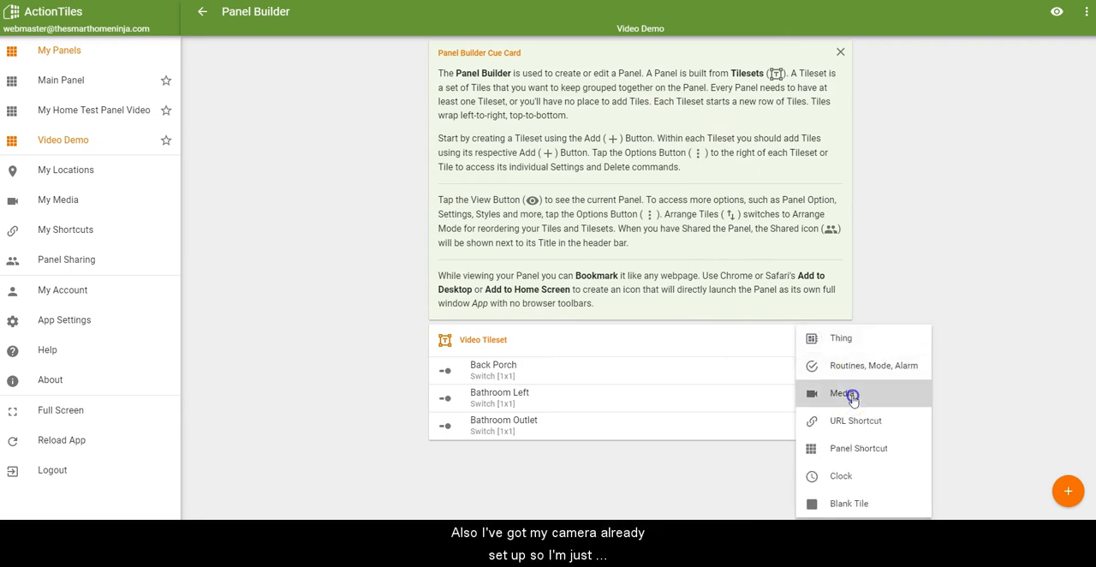
pyautogui.click(841, 393)
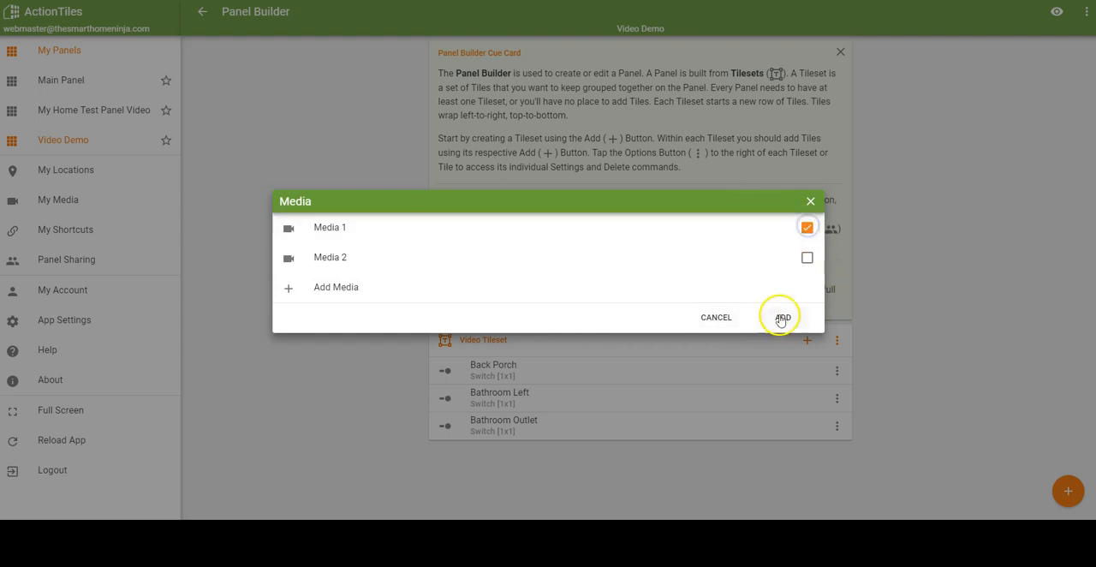
pyautogui.click(779, 317)
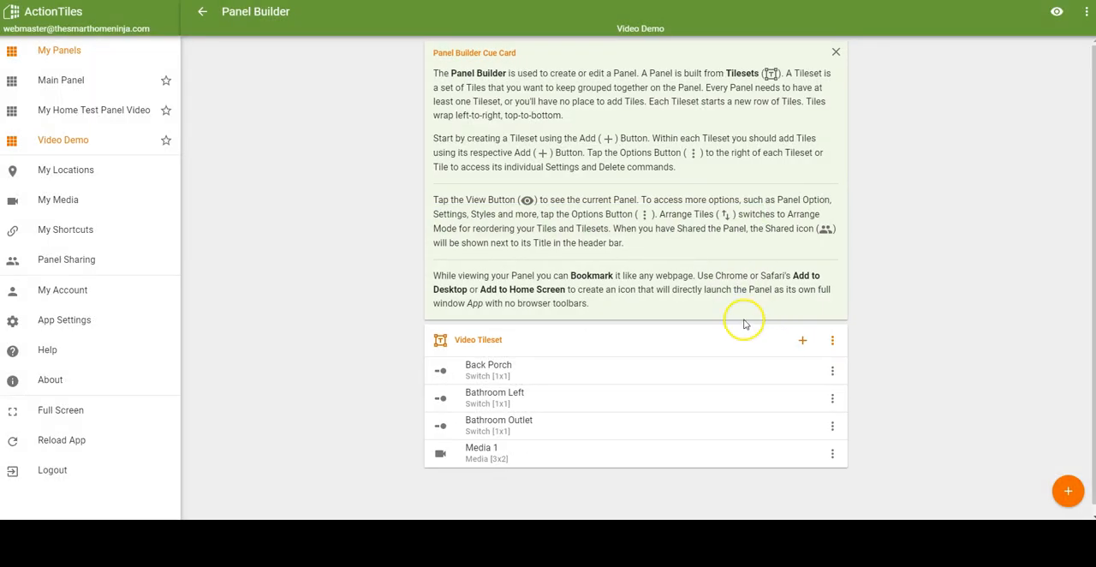
pyautogui.moveTo(520, 381)
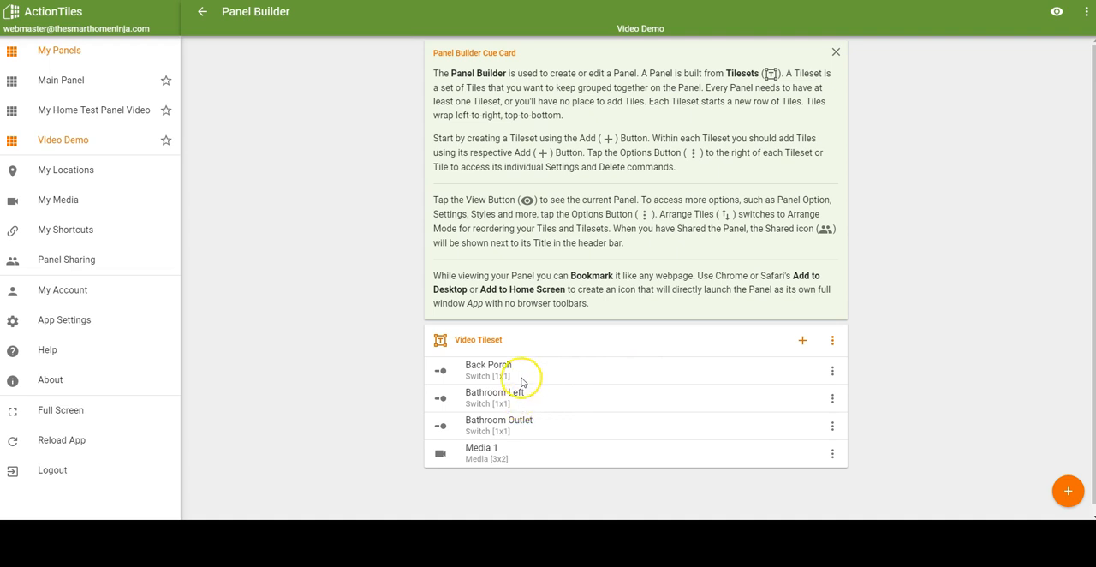
pyautogui.moveTo(1062, 235)
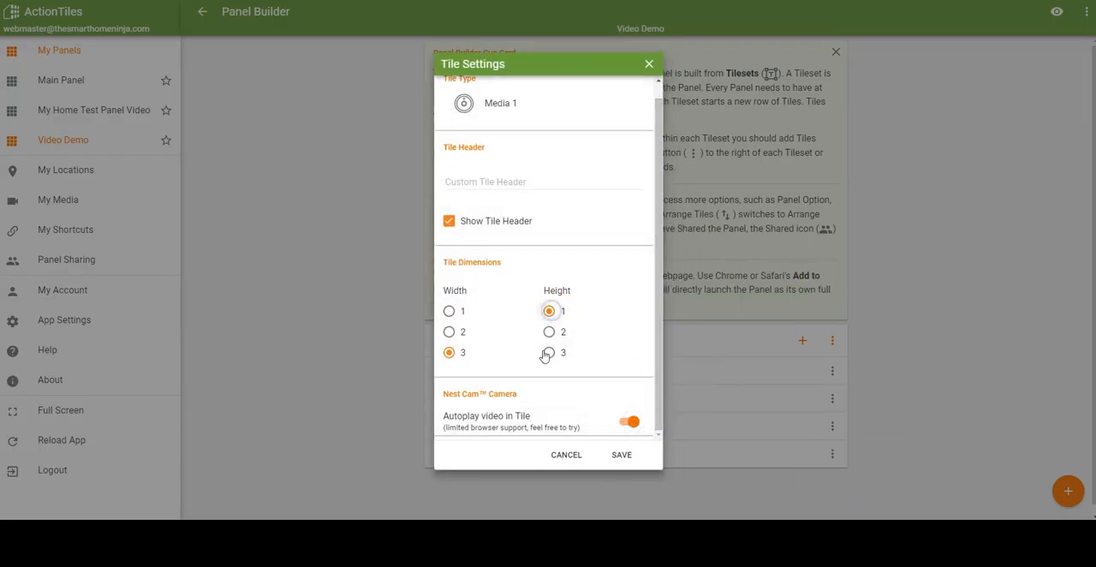
# Step: Set the Media 1 tile's height to 3 units in its settings
pyautogui.click(621, 454)
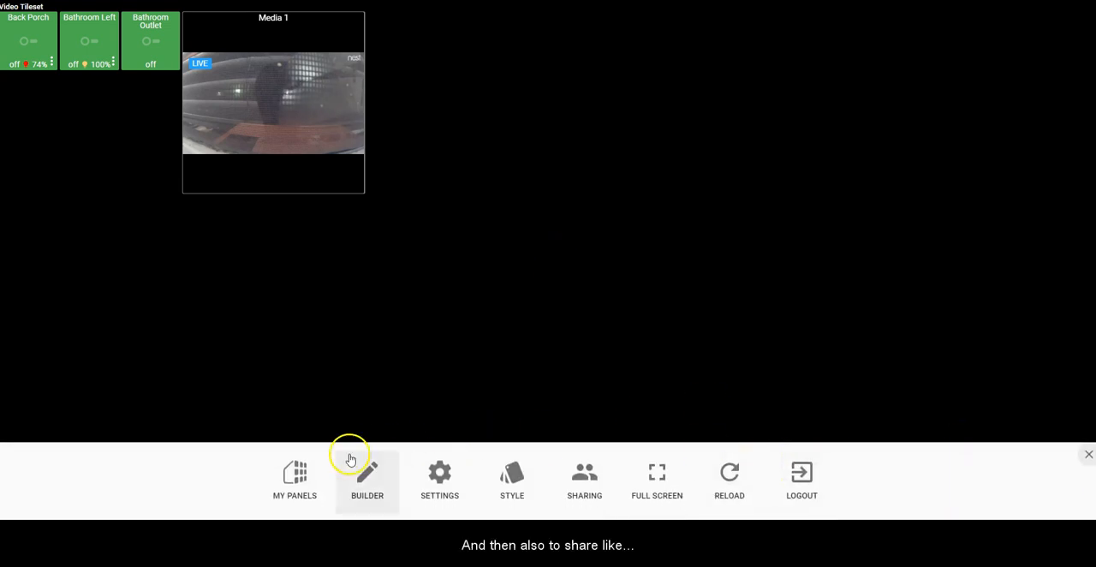
# Step: Return to the My Panels list showing Main Panel and My Home Test Panel Video
pyautogui.click(294, 480)
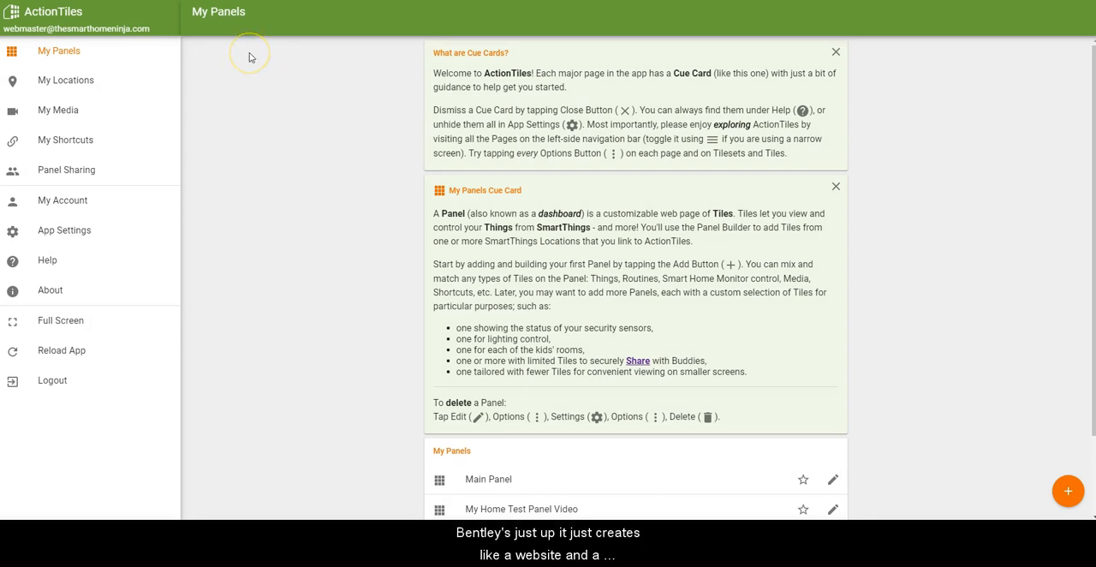
pyautogui.moveTo(307, 132)
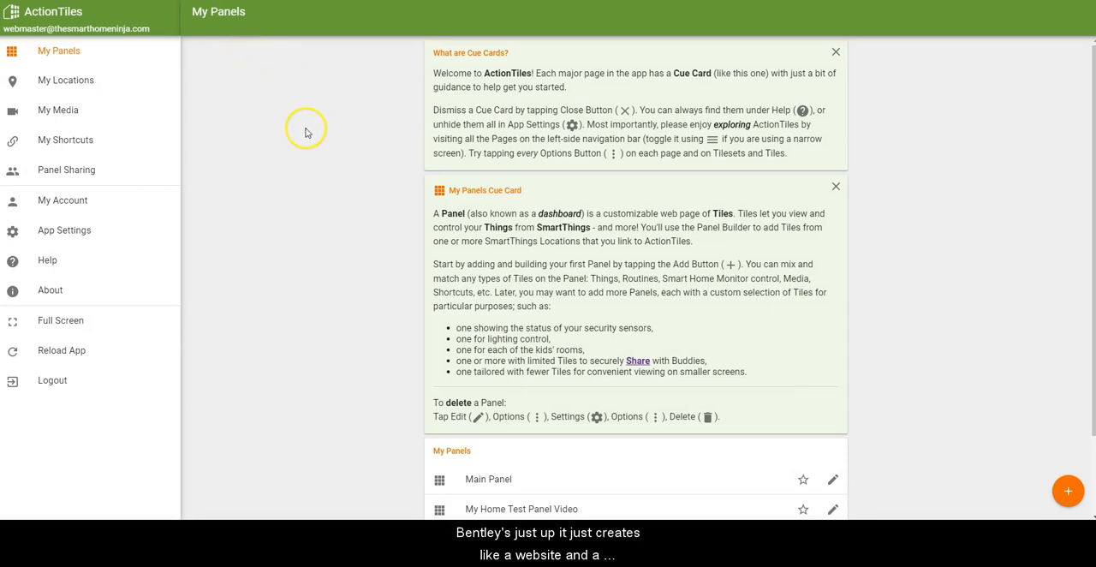
pyautogui.moveTo(183, 81)
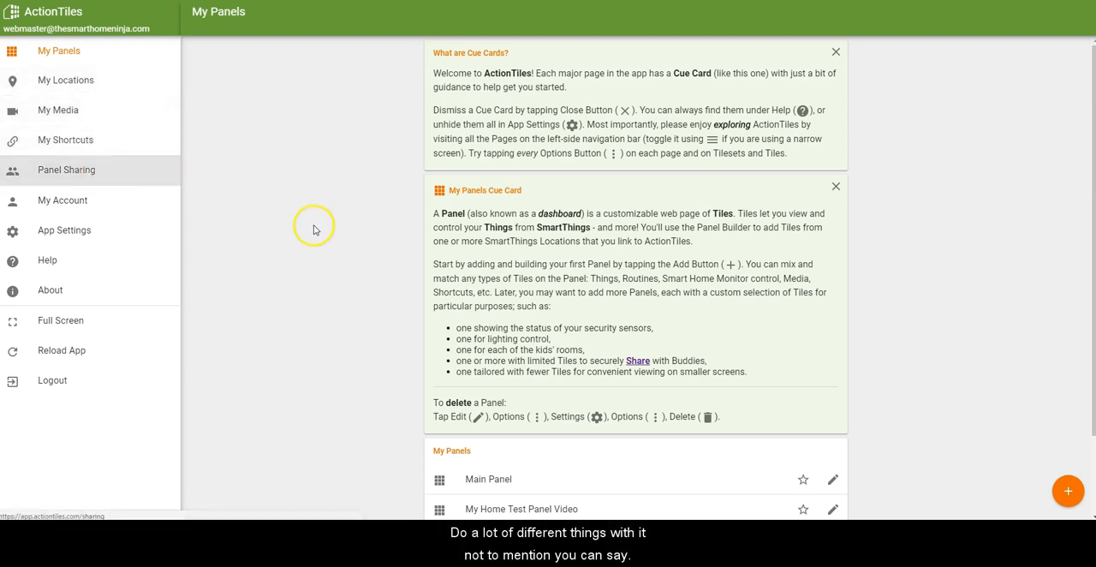
pyautogui.scroll(-3)
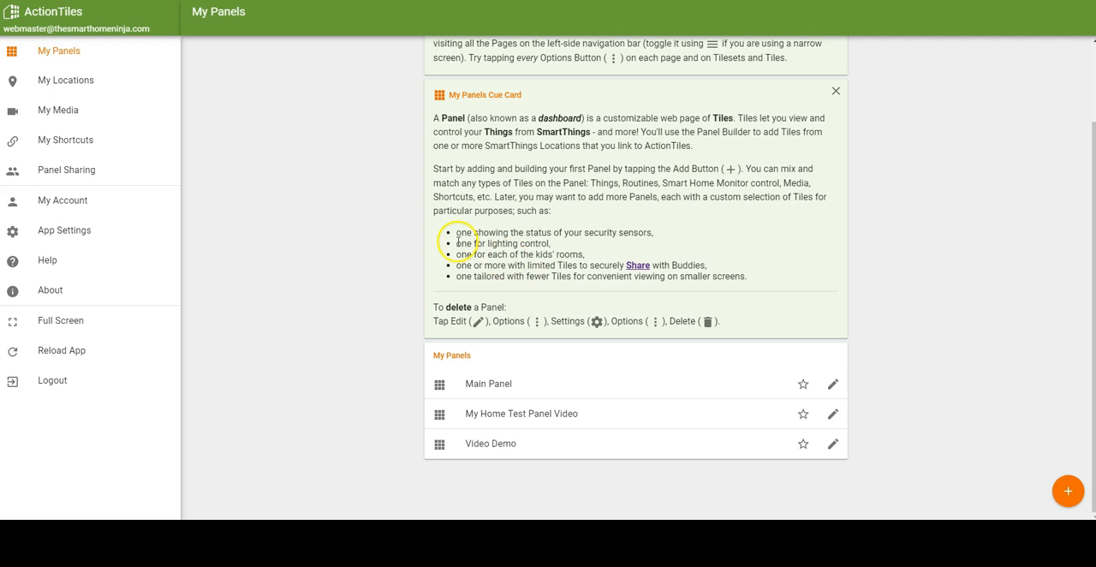
pyautogui.moveTo(380, 152)
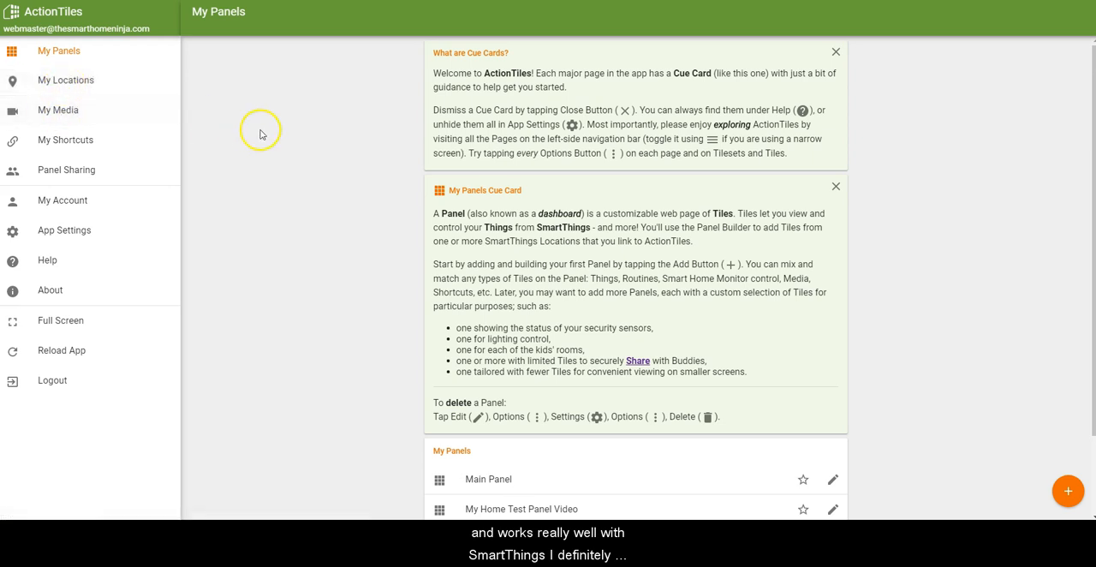
pyautogui.moveTo(909, 95)
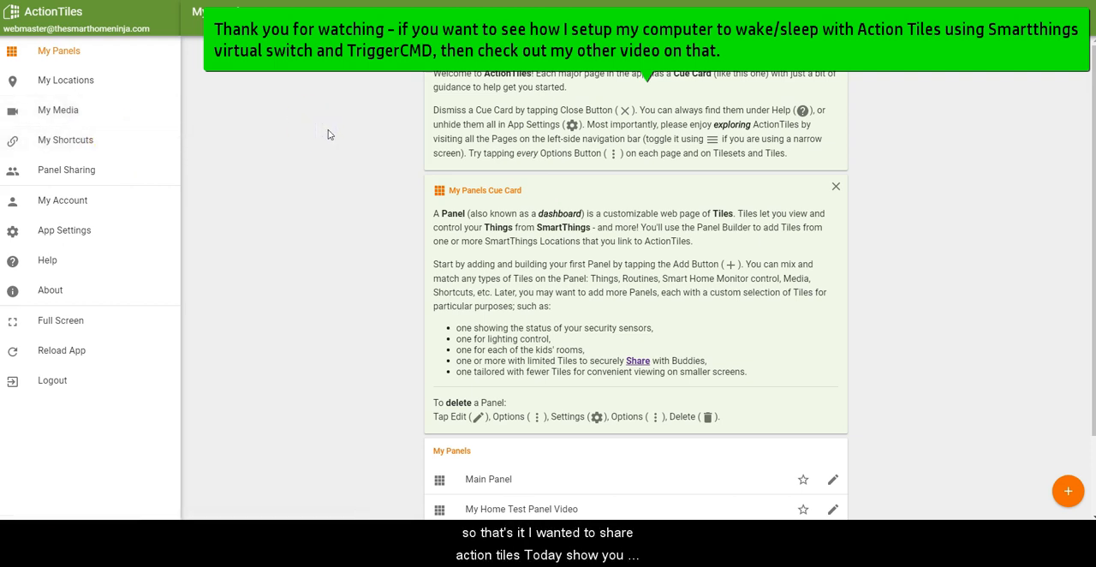
pyautogui.scroll(-3)
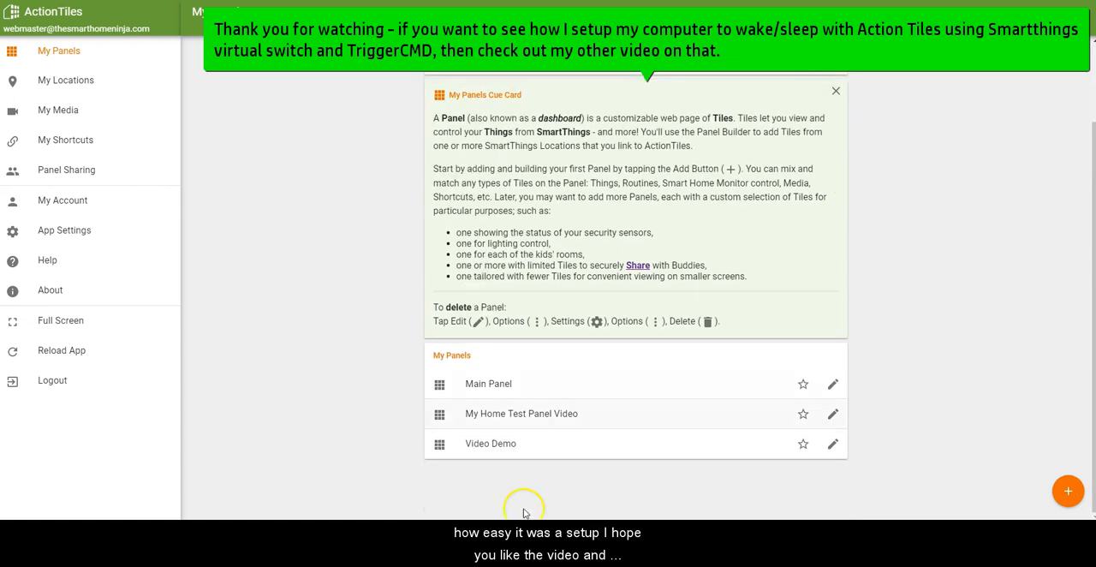